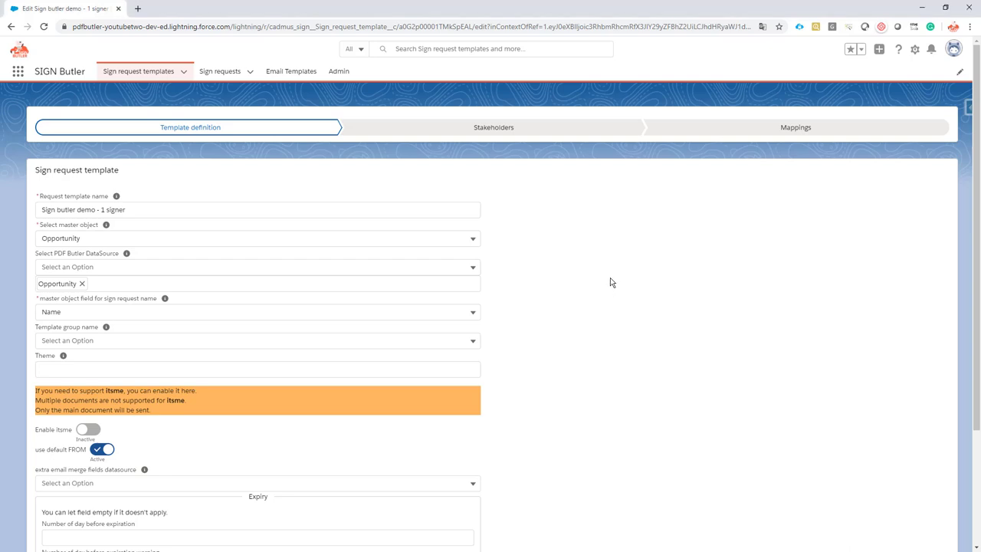
pyautogui.moveTo(621, 299)
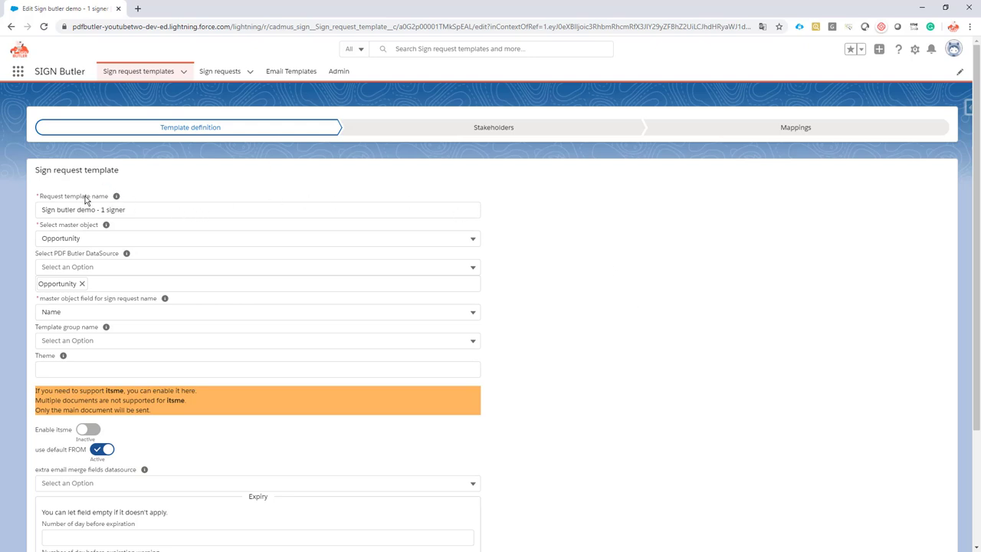
pyautogui.moveTo(116, 196)
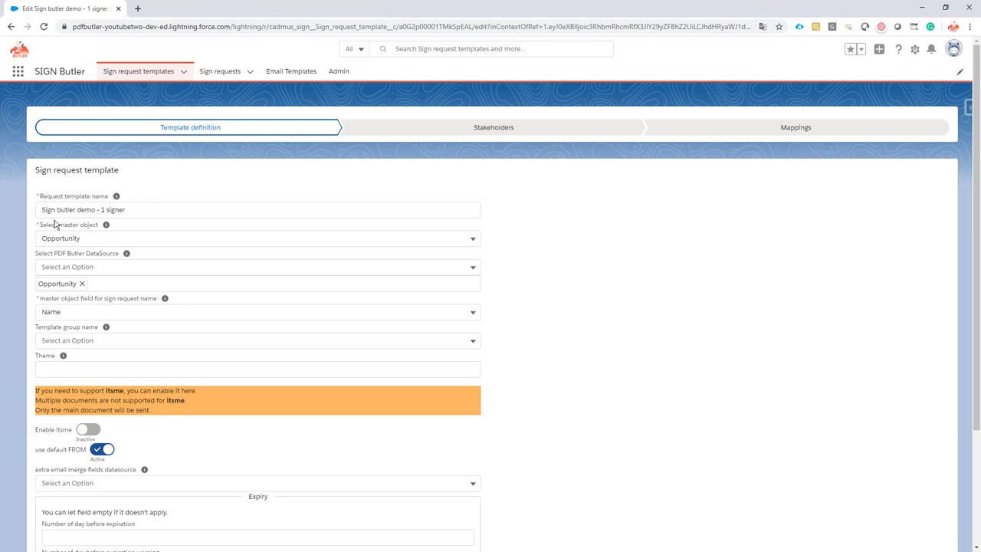
pyautogui.moveTo(91, 229)
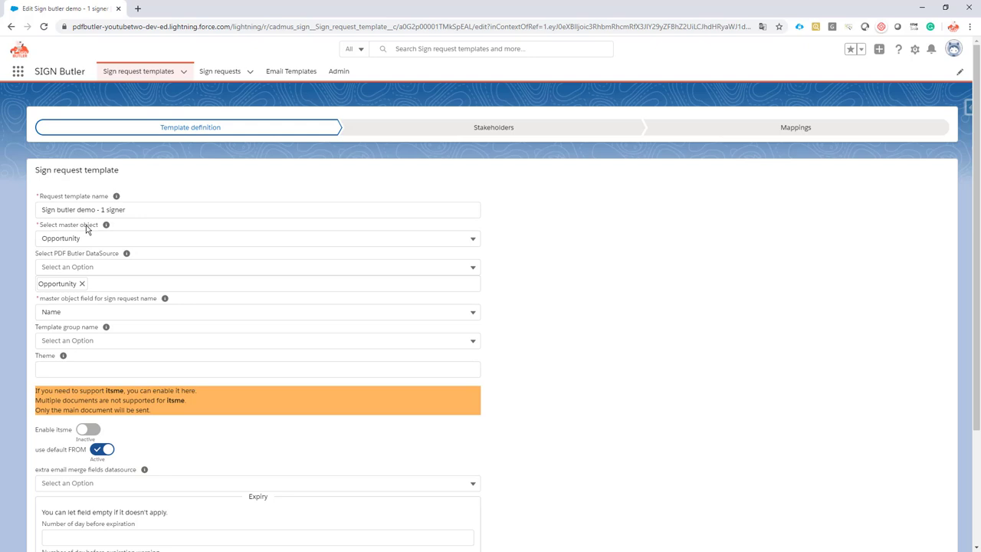
pyautogui.moveTo(222, 72)
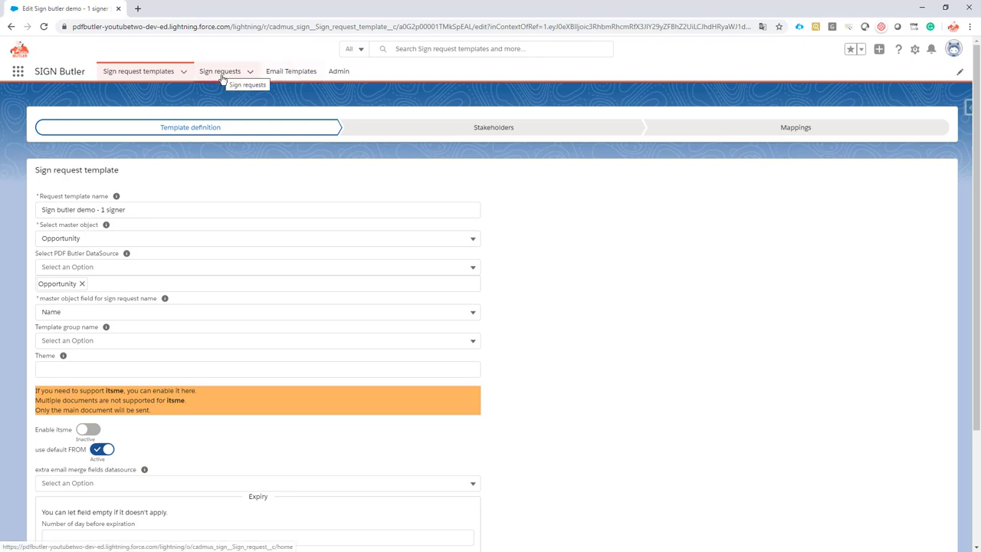
pyautogui.moveTo(89, 239)
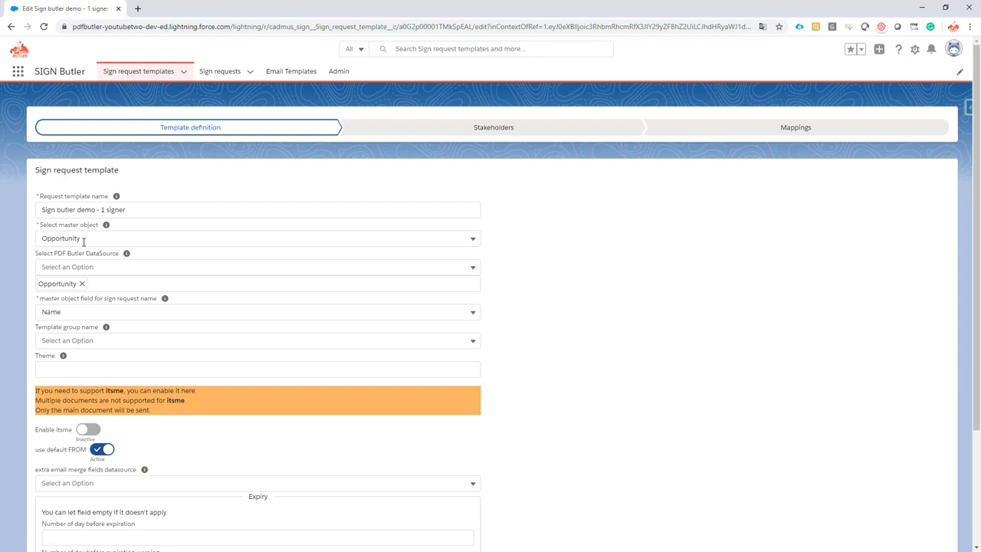
pyautogui.moveTo(89, 239)
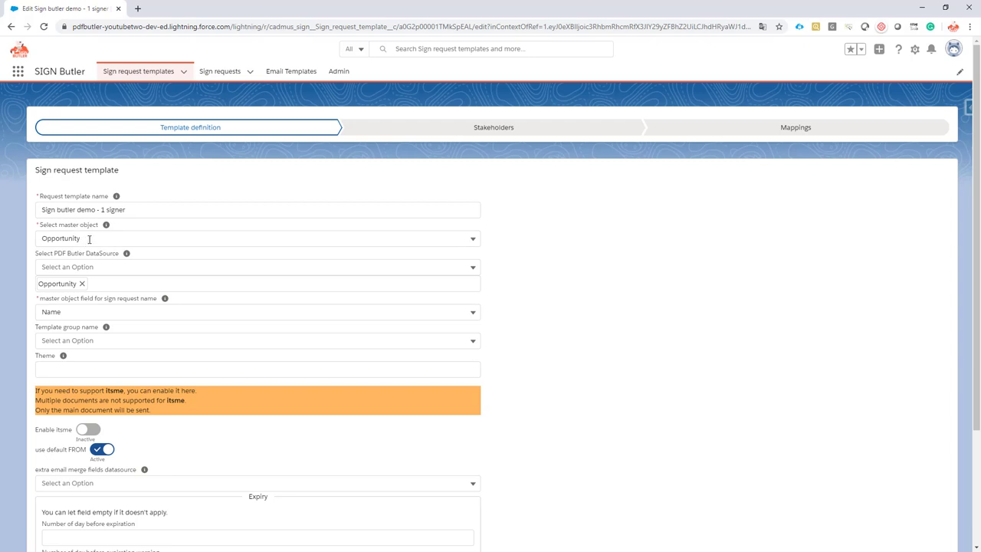
pyautogui.moveTo(74, 230)
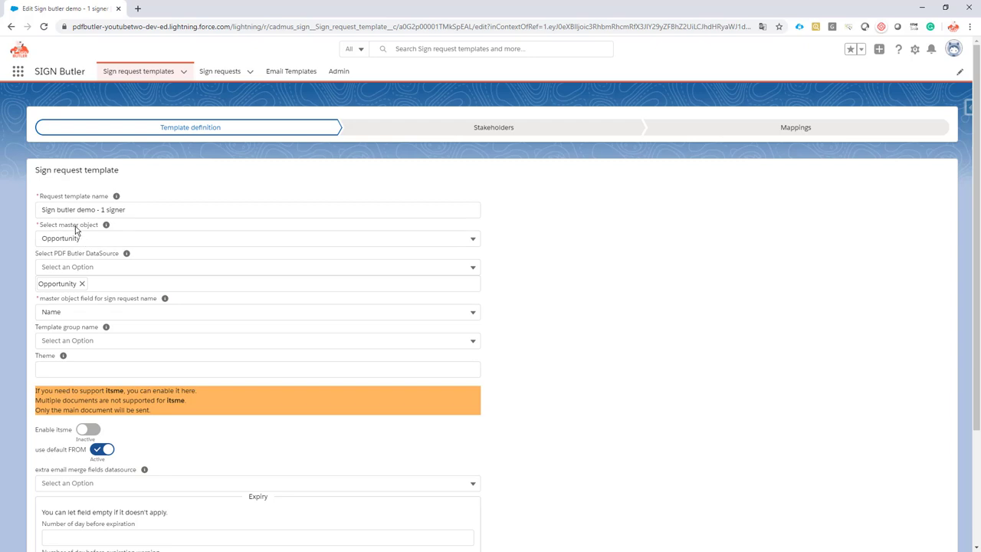
pyautogui.moveTo(95, 238)
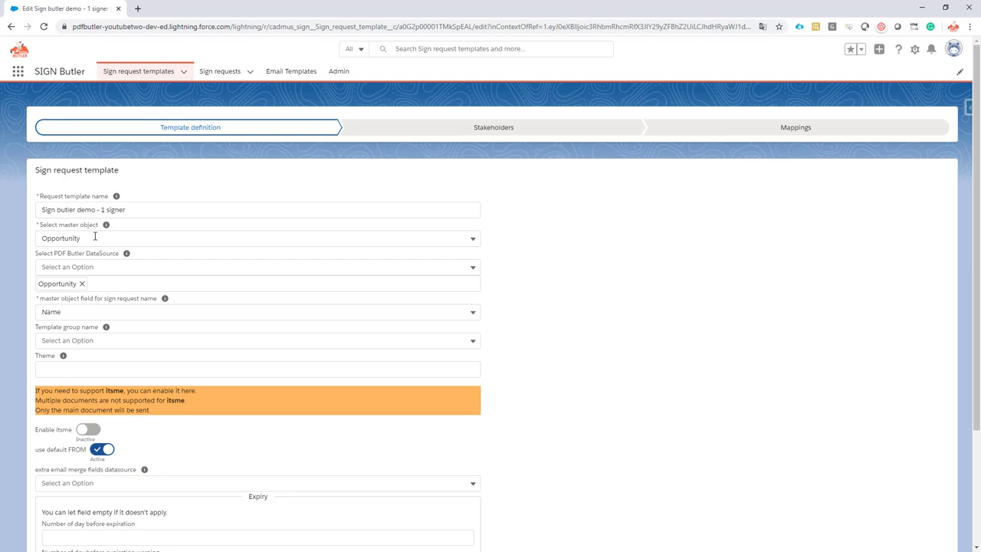
# Step: Keep Opportunity as the master object and add, then remove, the Signers data source
pyautogui.click(257, 238)
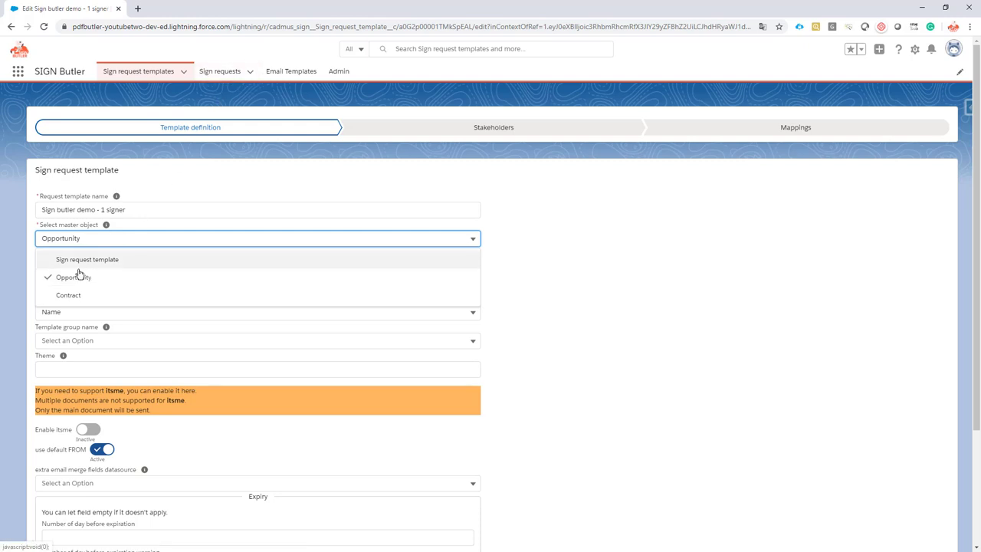
pyautogui.moveTo(86, 294)
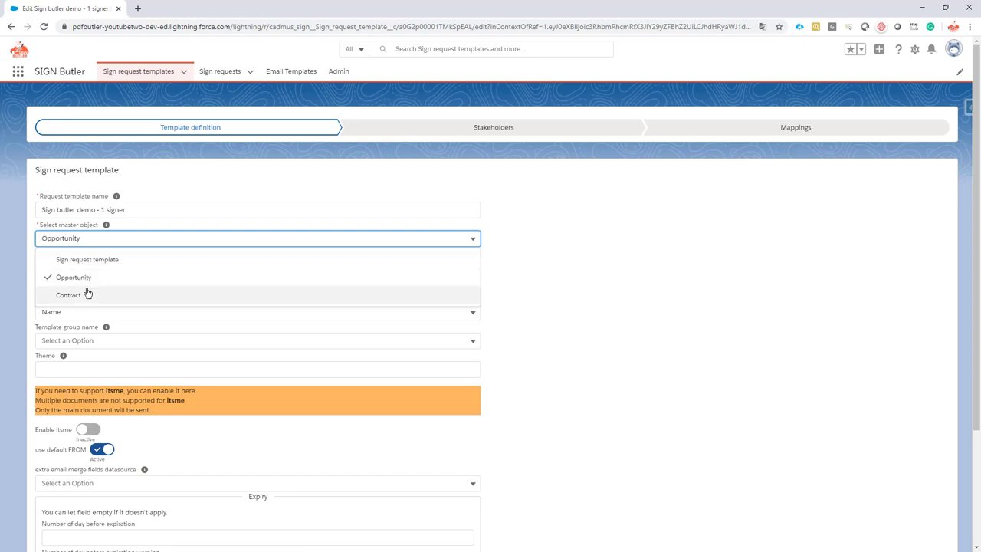
pyautogui.moveTo(86, 259)
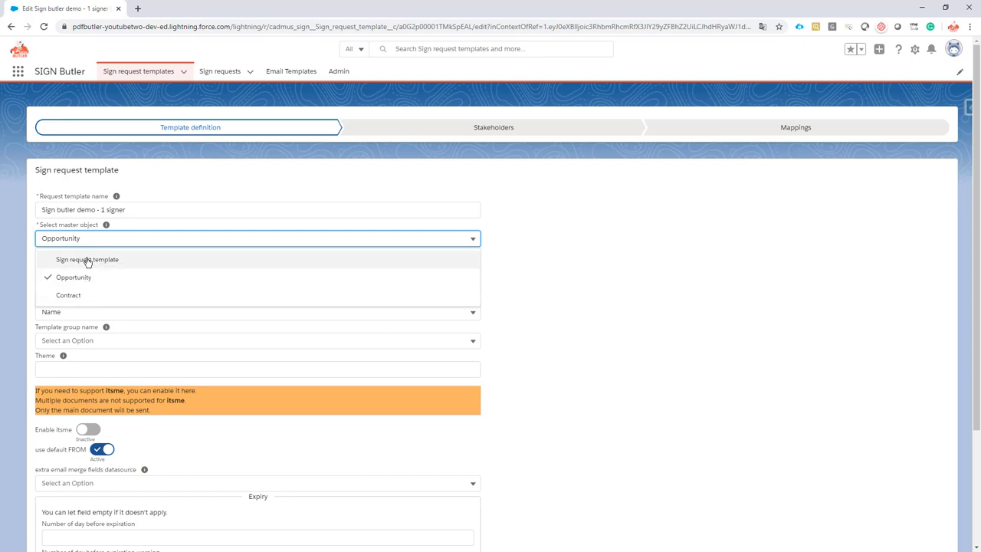
pyautogui.moveTo(70, 296)
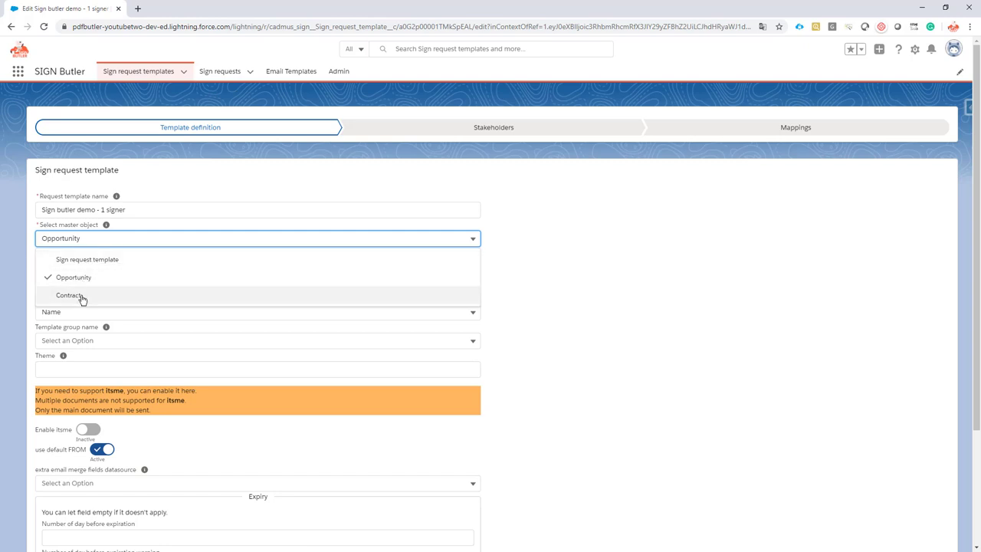
pyautogui.moveTo(98, 280)
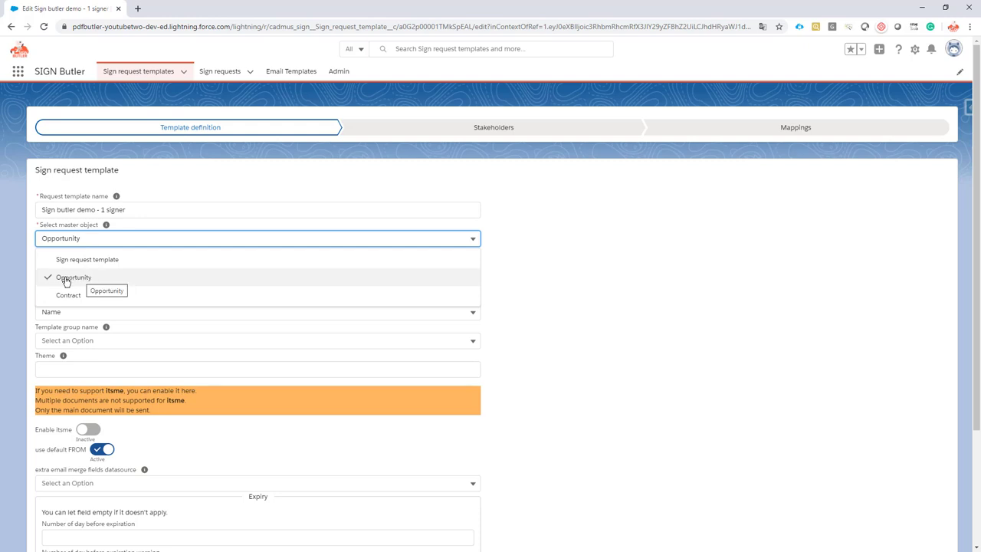
pyautogui.moveTo(62, 299)
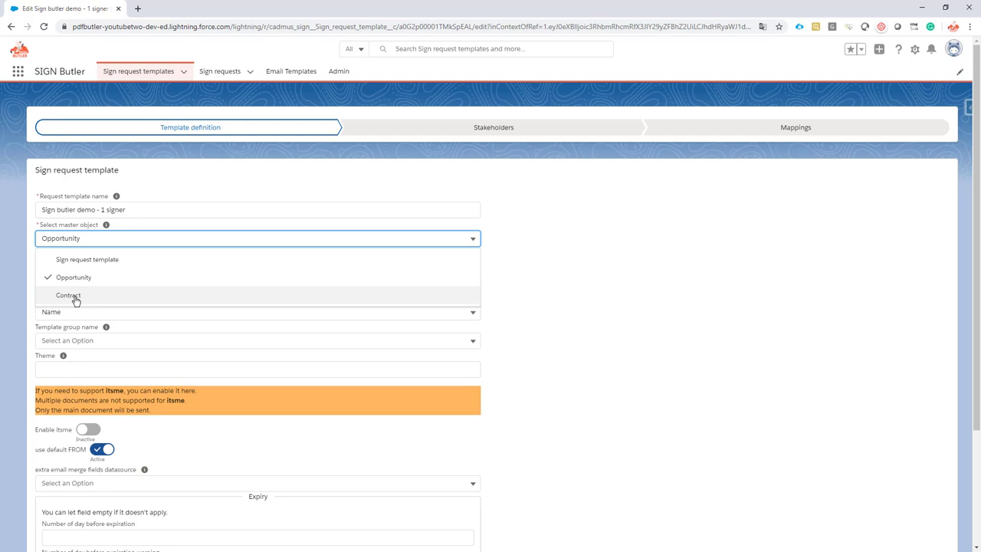
pyautogui.click(72, 278)
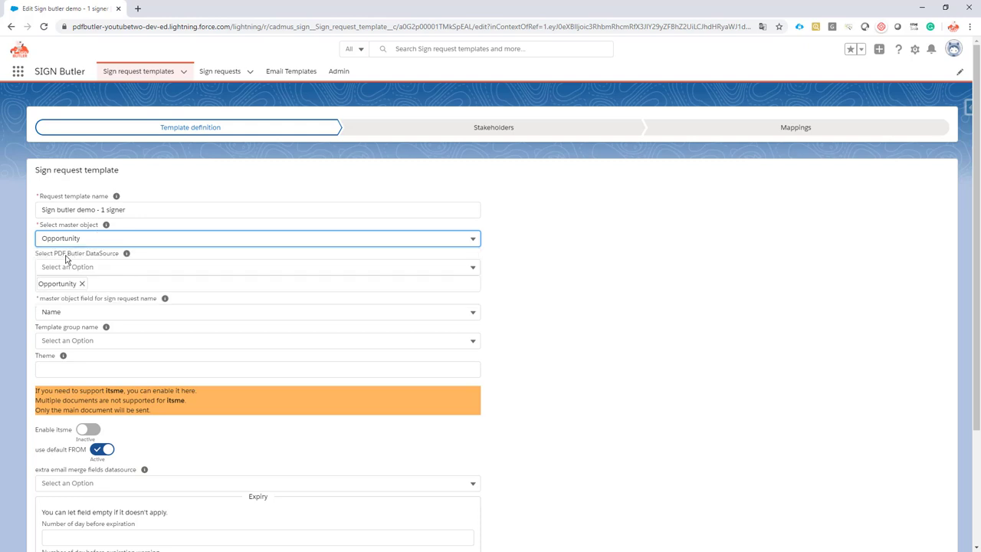
pyautogui.moveTo(104, 261)
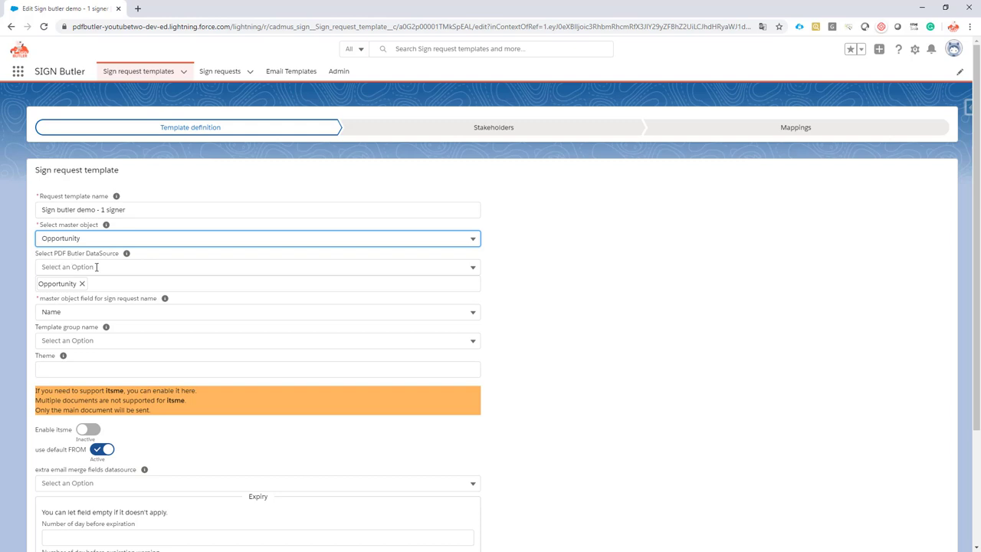
pyautogui.moveTo(60, 267)
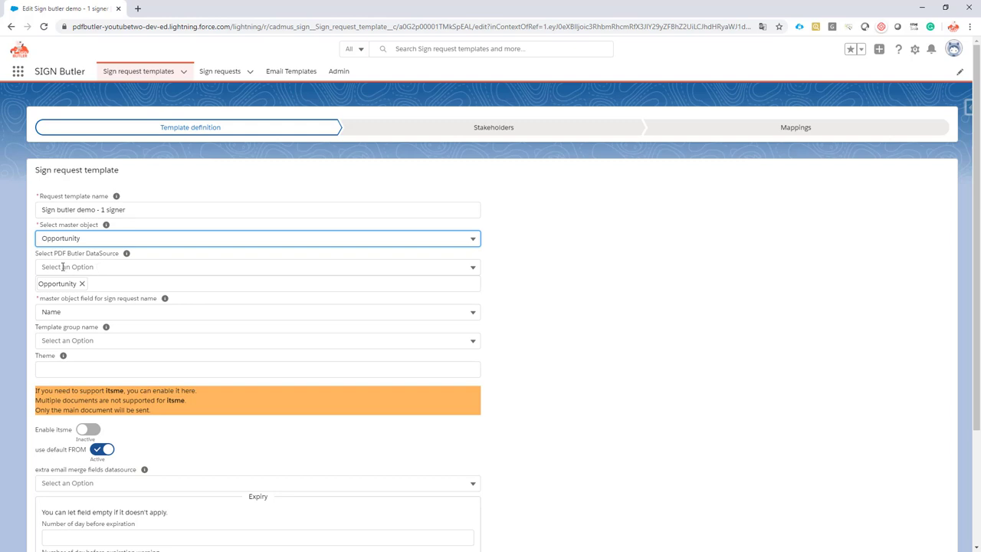
pyautogui.moveTo(74, 268)
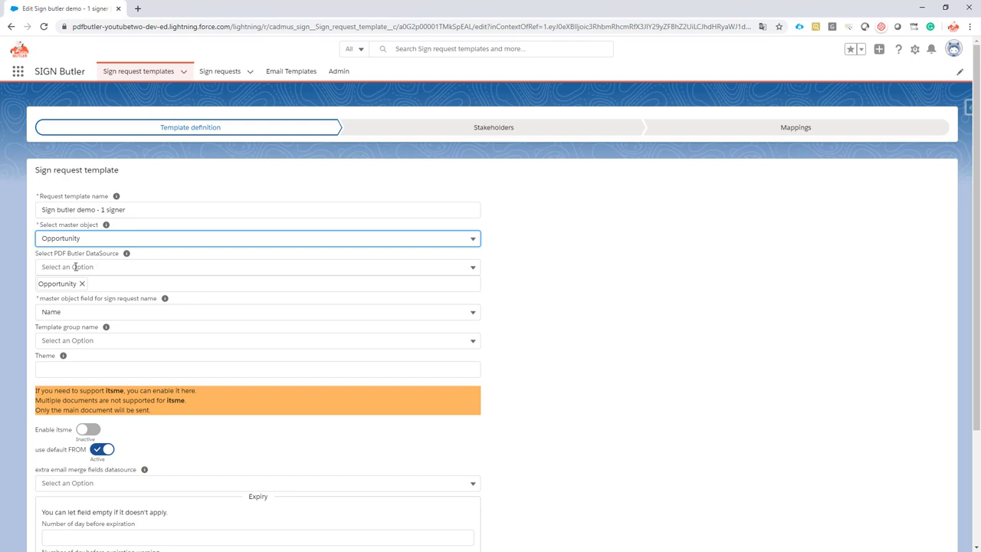
pyautogui.moveTo(93, 266)
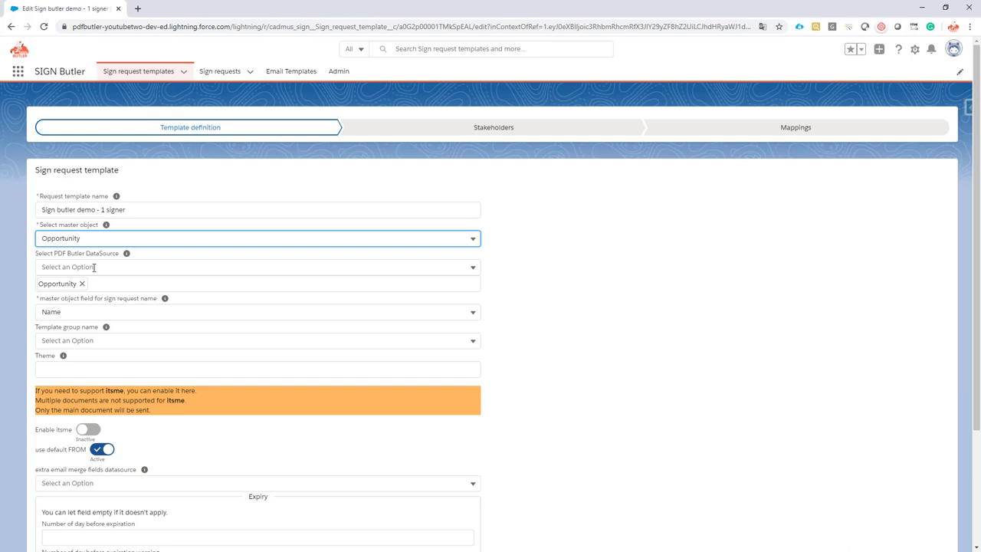
pyautogui.click(257, 266)
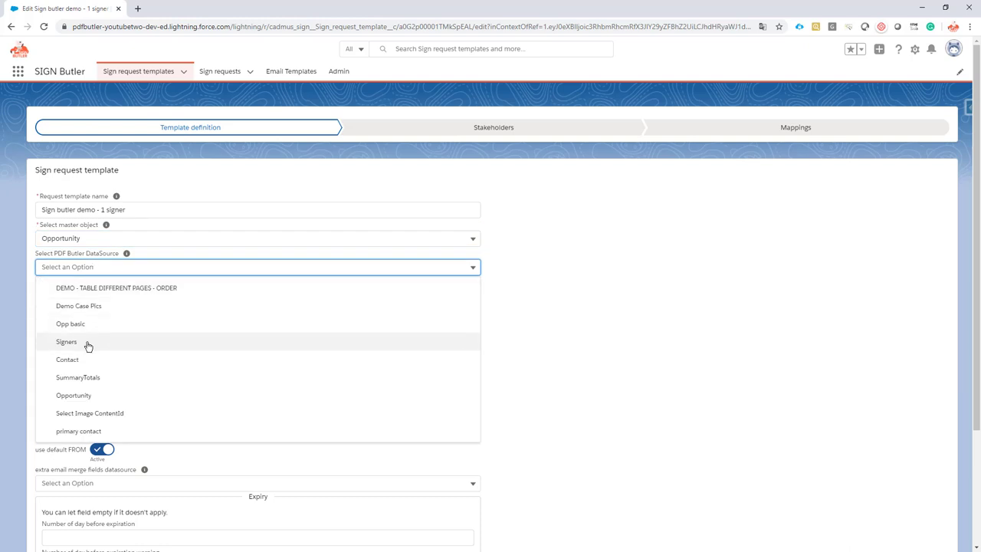
pyautogui.click(64, 340)
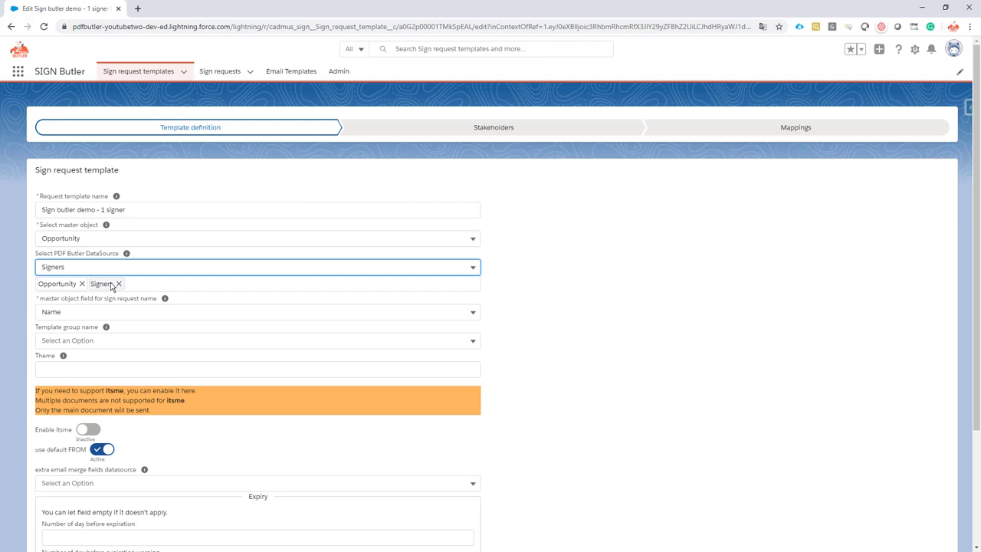
pyautogui.moveTo(138, 285)
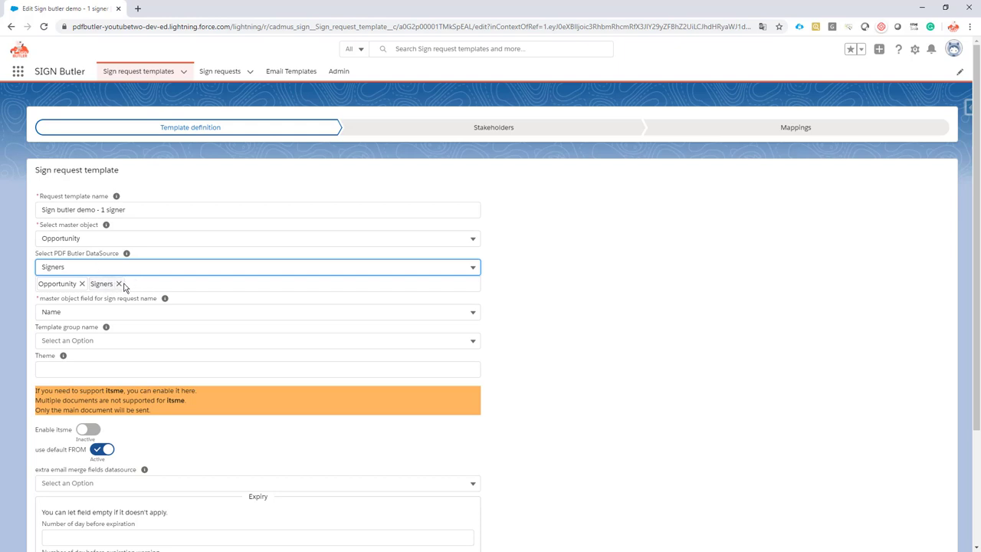
pyautogui.moveTo(131, 286)
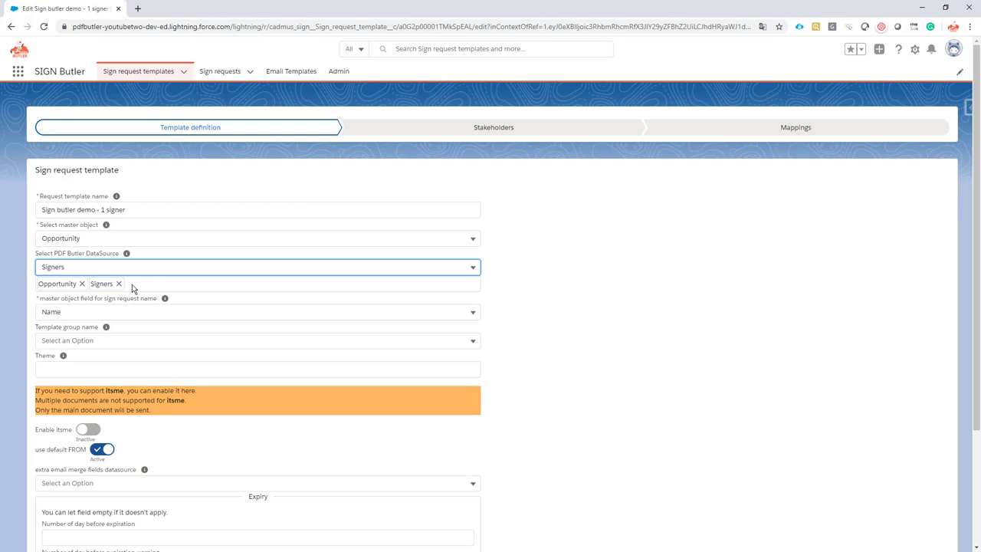
pyautogui.moveTo(123, 285)
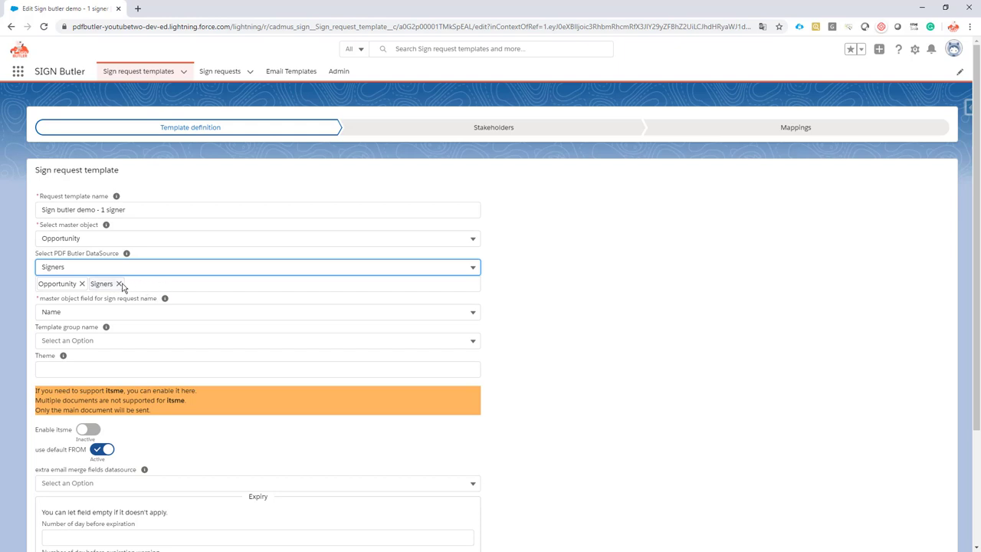
pyautogui.click(120, 284)
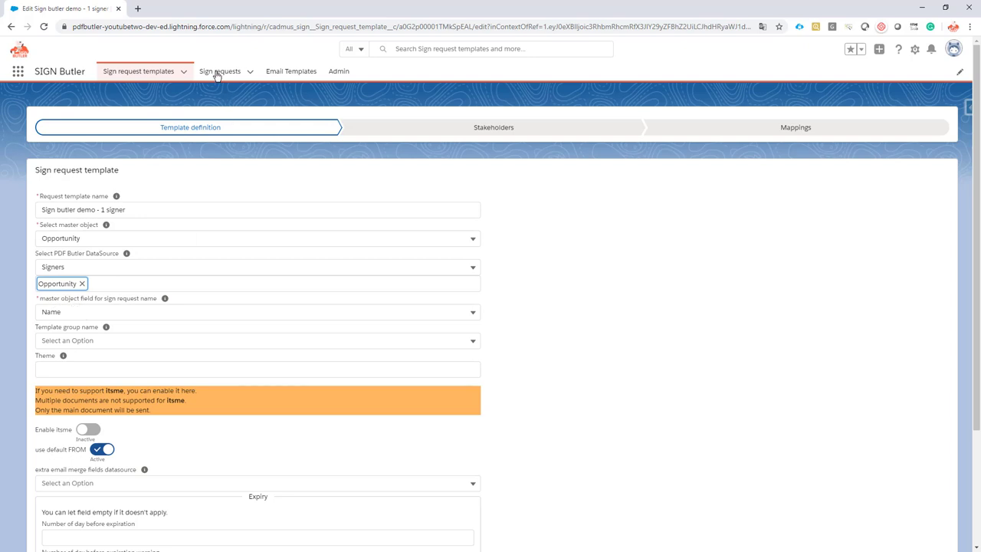
pyautogui.moveTo(220, 72)
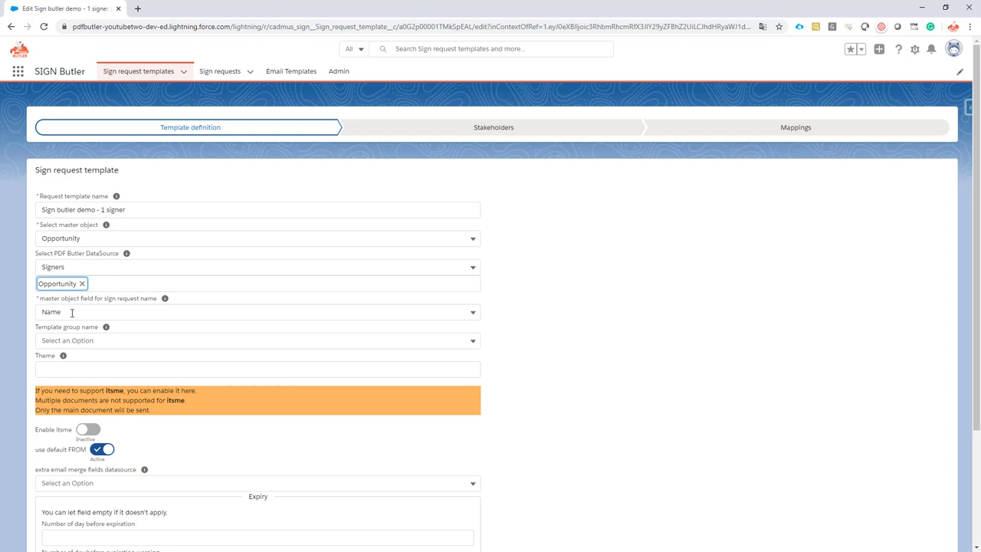
pyautogui.moveTo(62, 314)
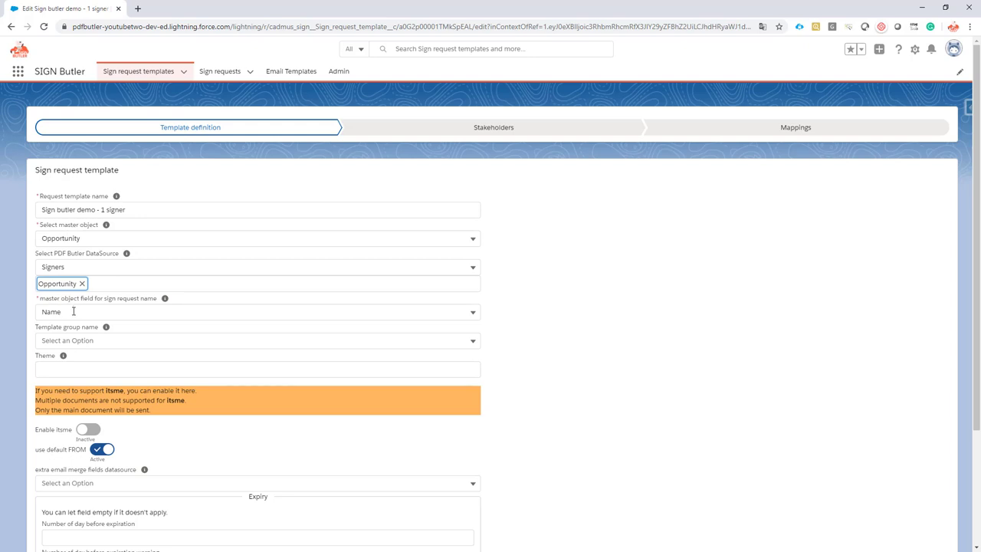
pyautogui.moveTo(226, 74)
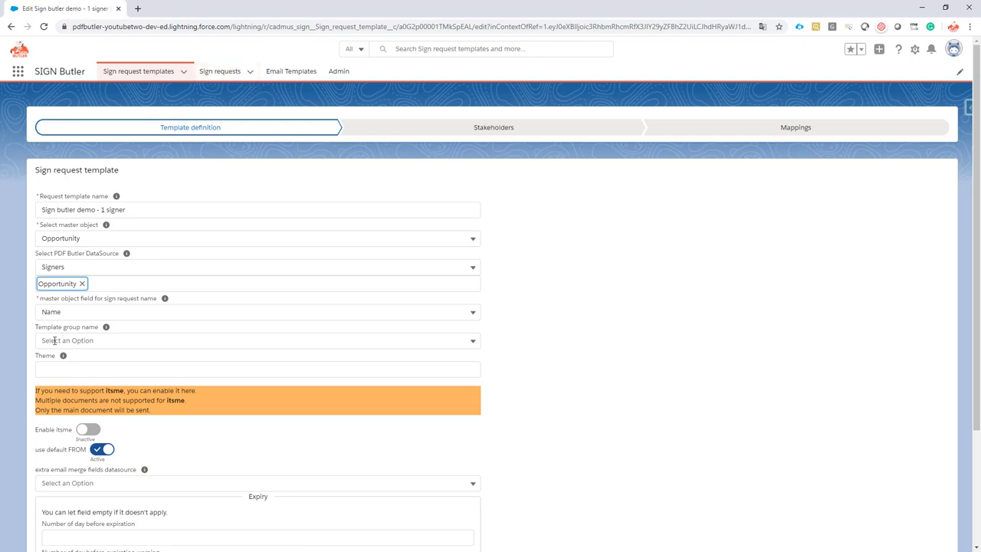
# Step: Review the template group and email settings, turning off the default FROM sender
pyautogui.click(257, 340)
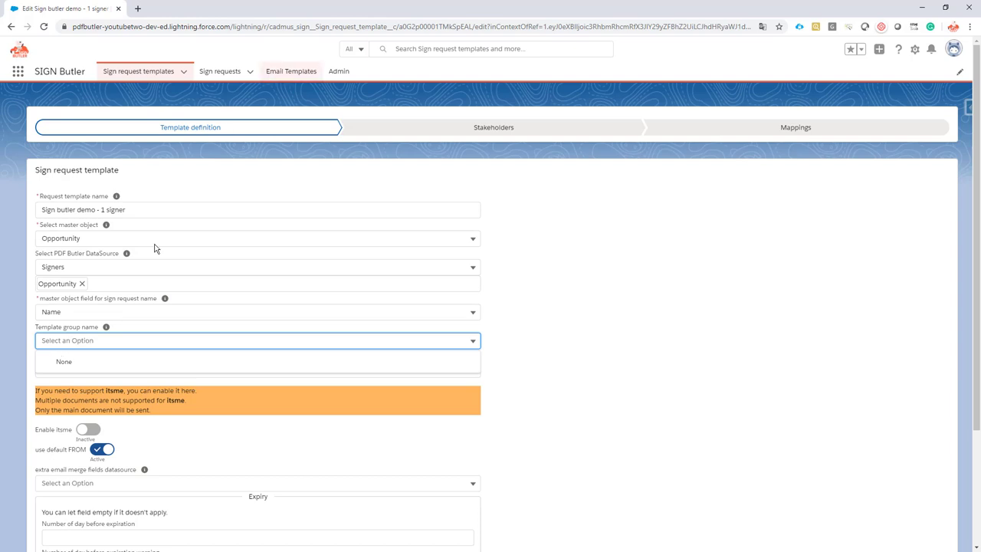
pyautogui.moveTo(291, 70)
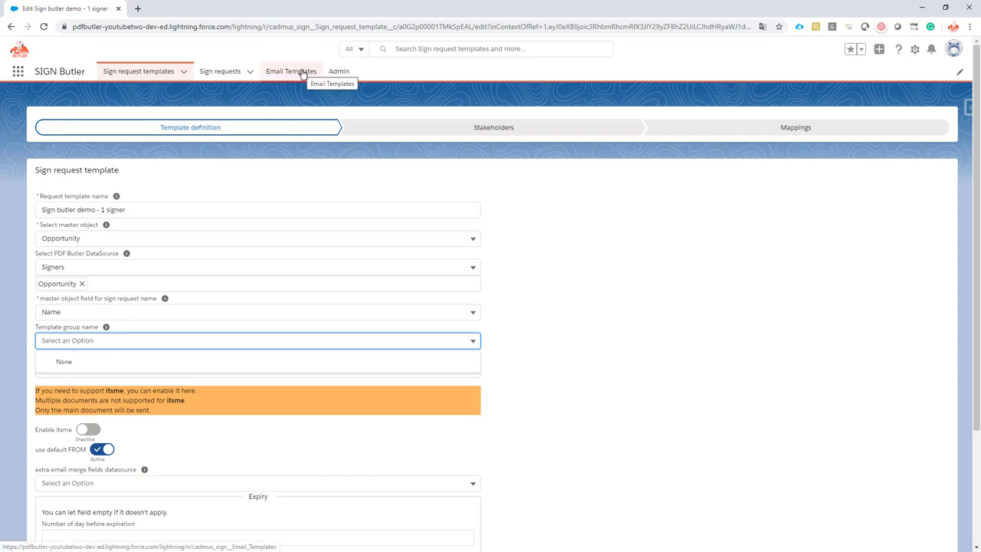
pyautogui.moveTo(135, 357)
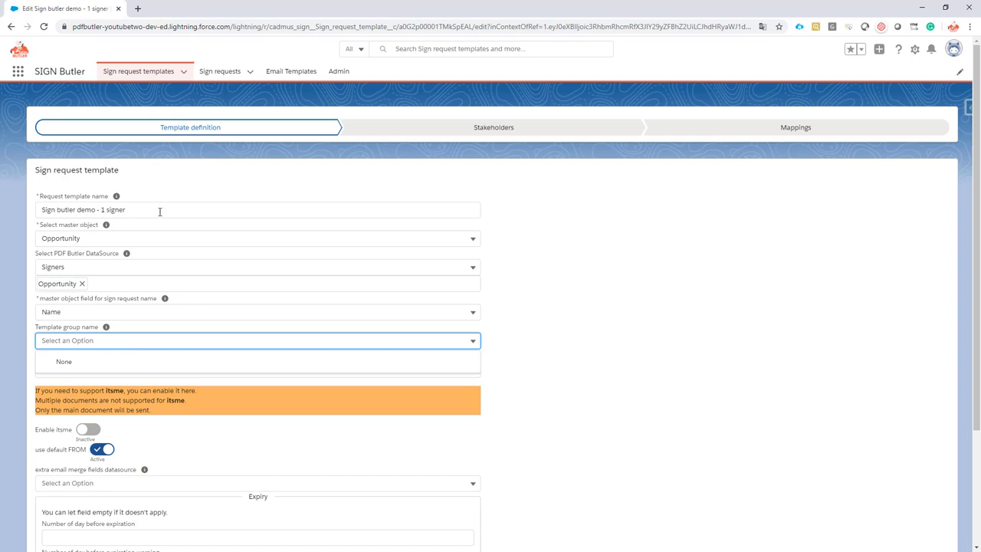
pyautogui.moveTo(175, 340)
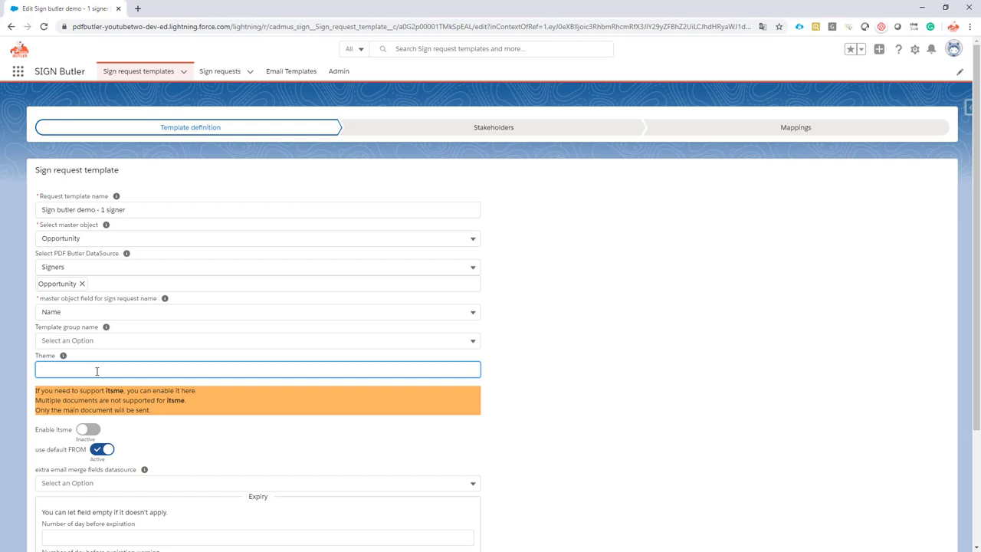
pyautogui.click(254, 371)
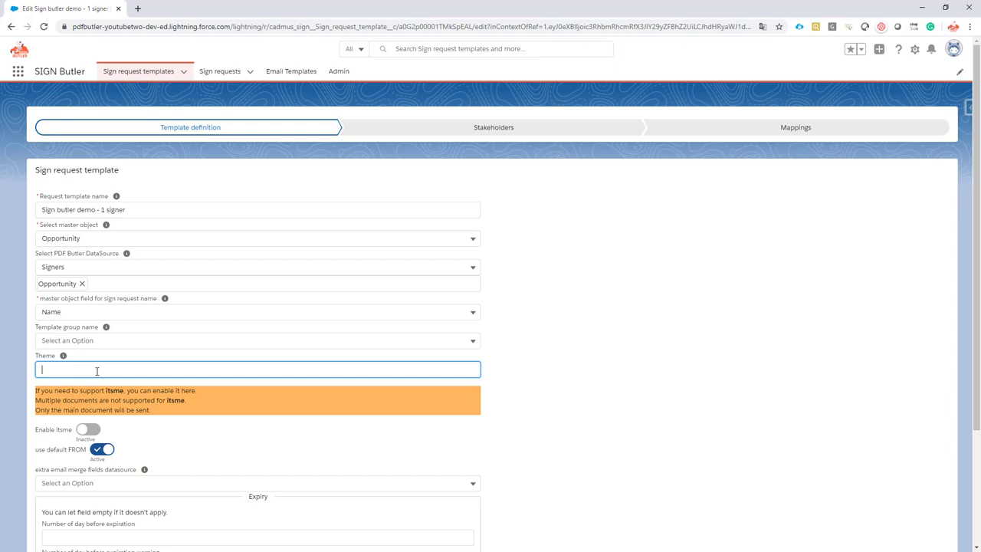
pyautogui.moveTo(72, 370)
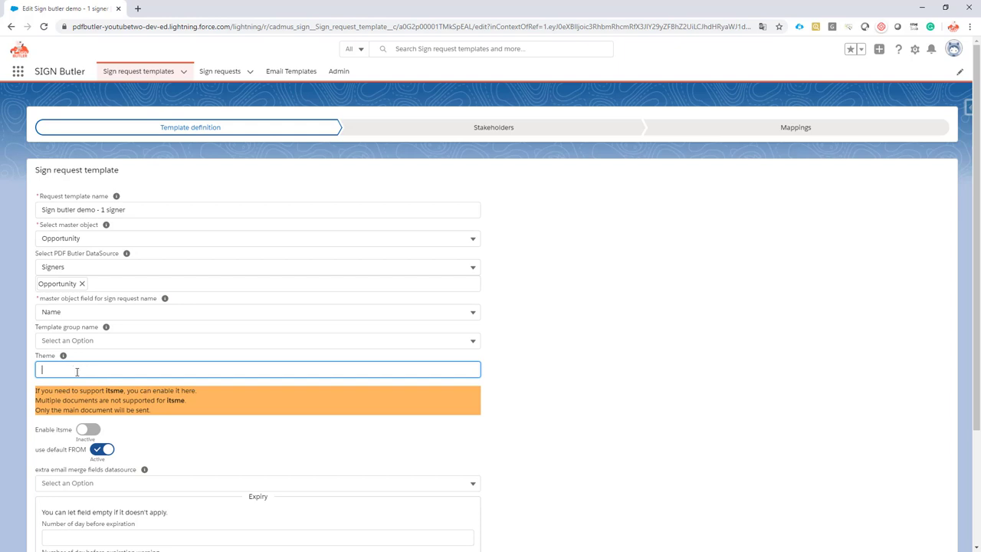
pyautogui.moveTo(64, 357)
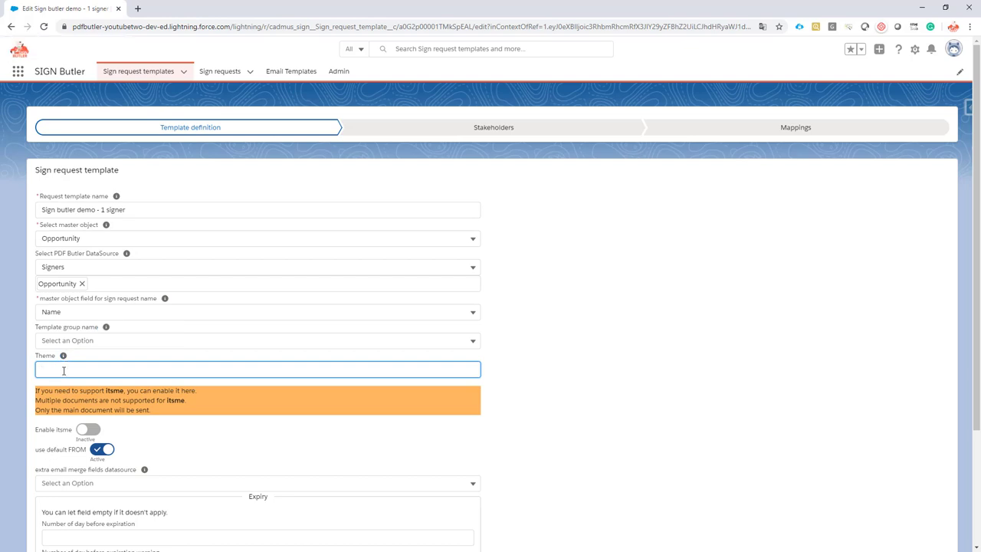
pyautogui.click(258, 369)
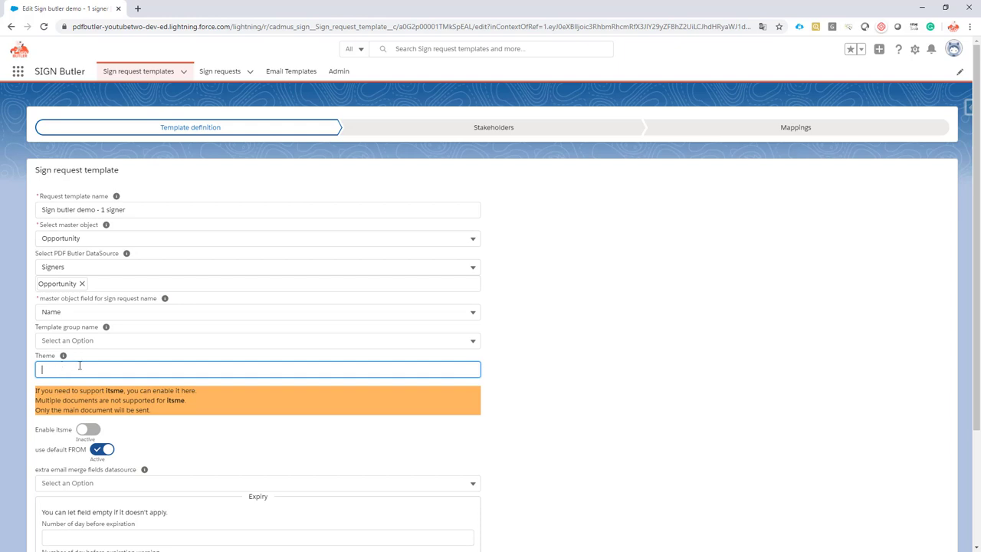
pyautogui.scroll(-3)
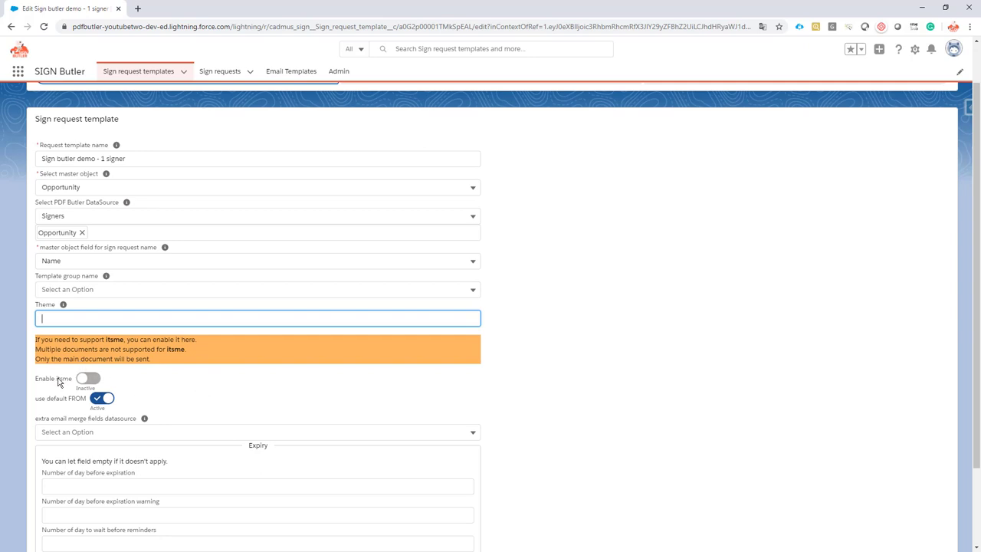
pyautogui.moveTo(69, 383)
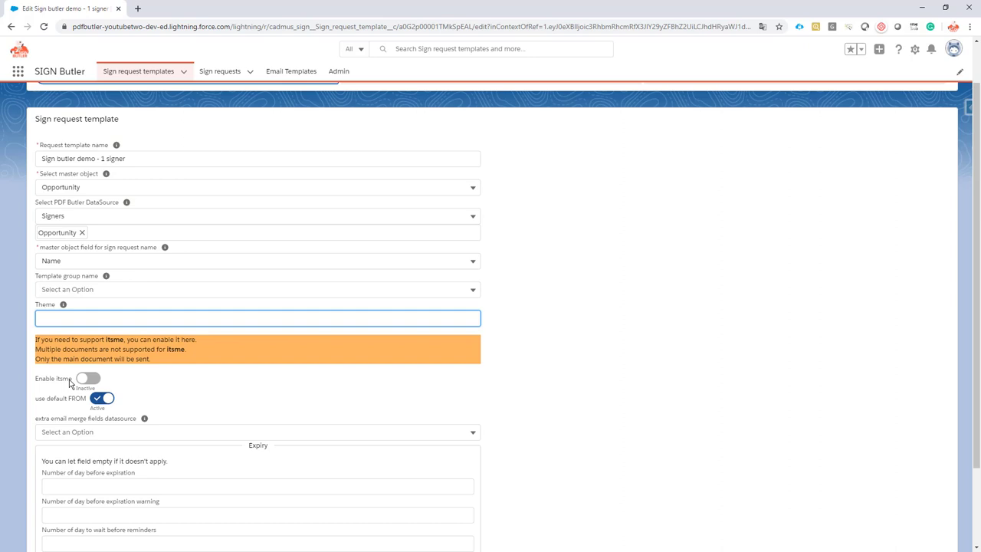
pyautogui.moveTo(75, 383)
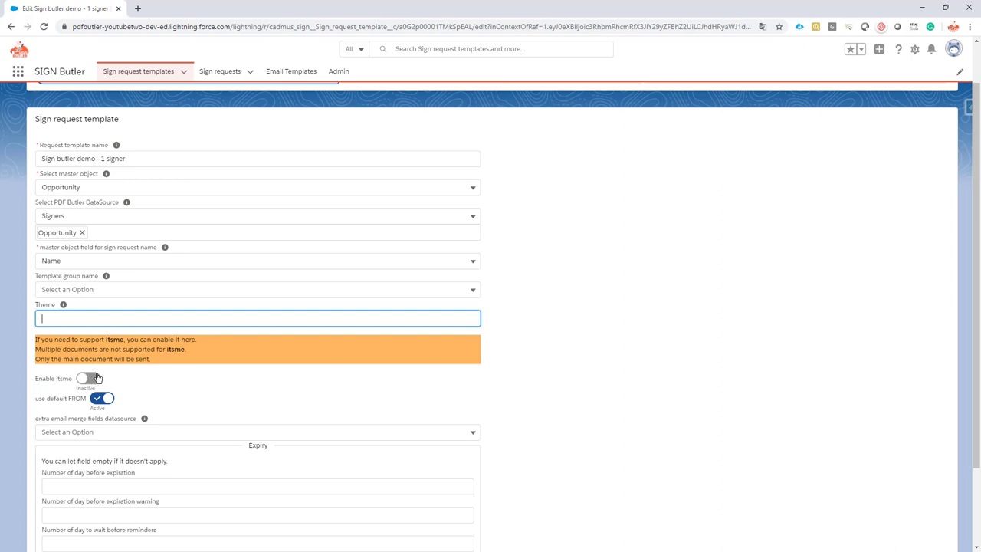
pyautogui.moveTo(112, 393)
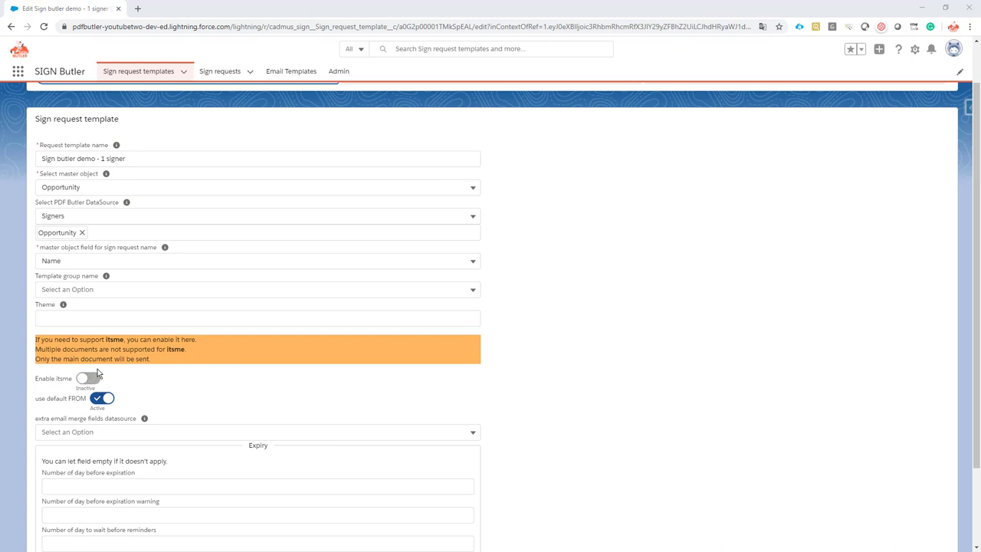
pyautogui.moveTo(153, 387)
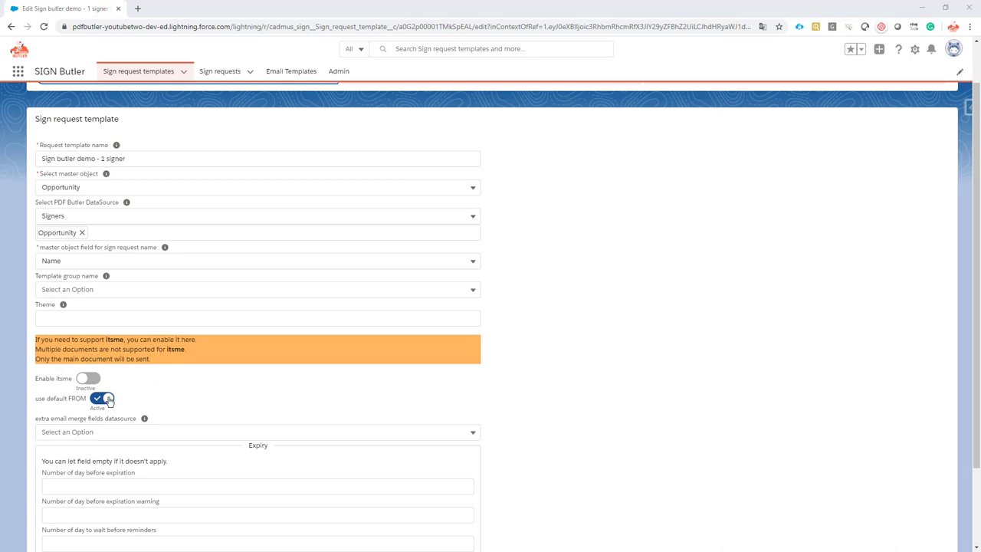
pyautogui.scroll(-3)
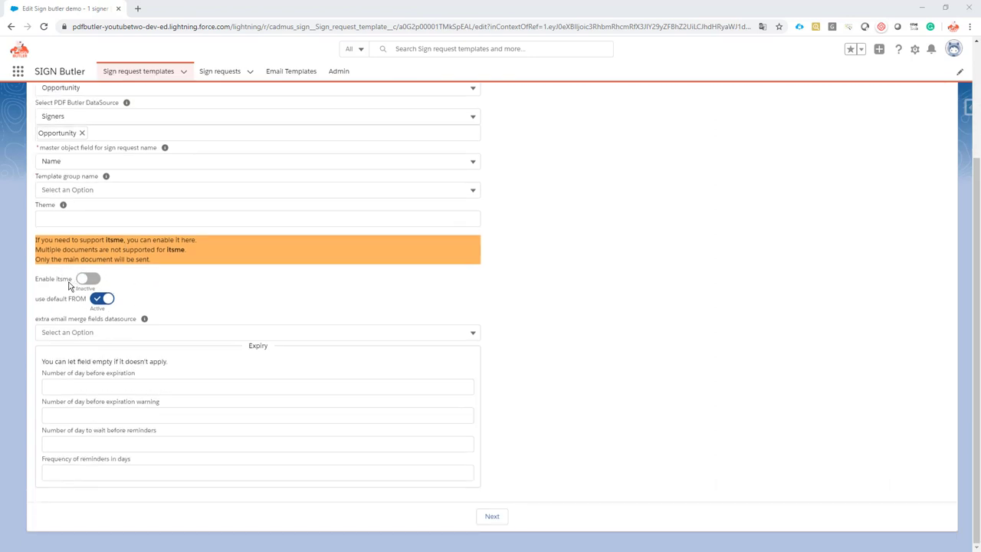
pyautogui.moveTo(127, 276)
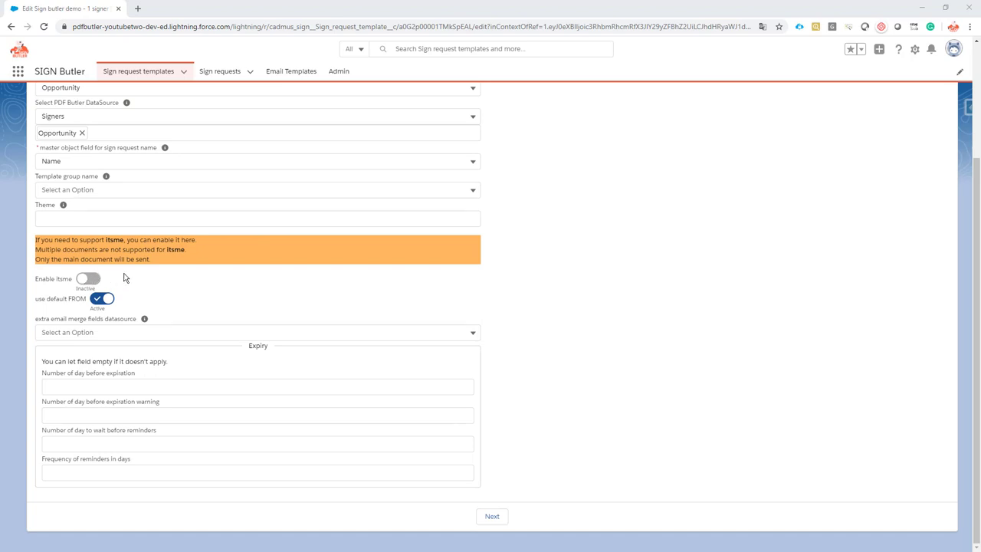
pyautogui.moveTo(80, 307)
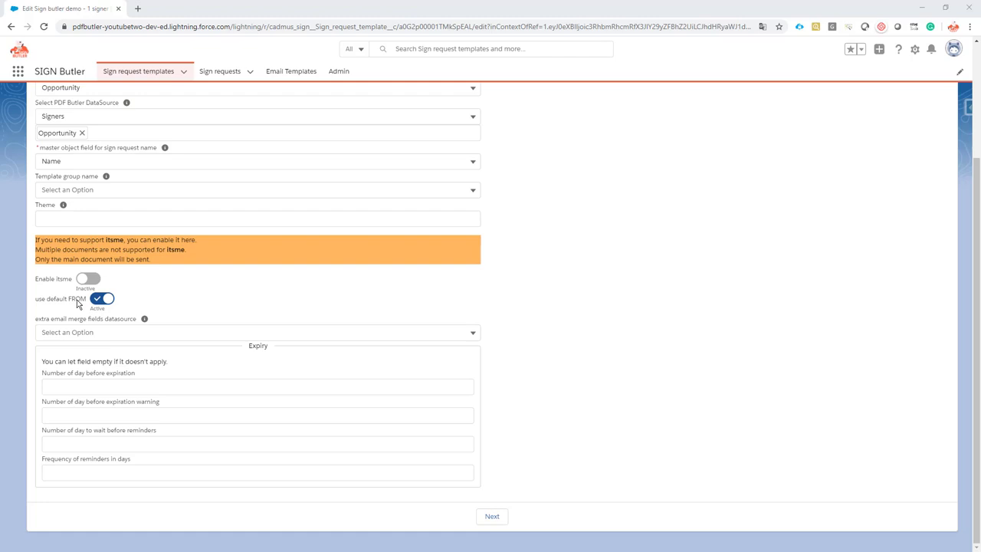
pyautogui.moveTo(94, 313)
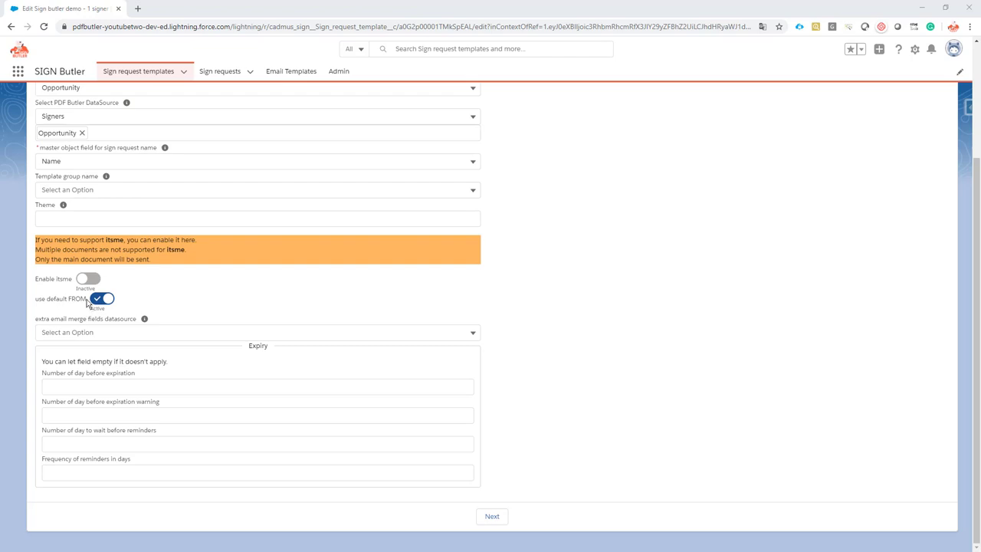
pyautogui.moveTo(73, 309)
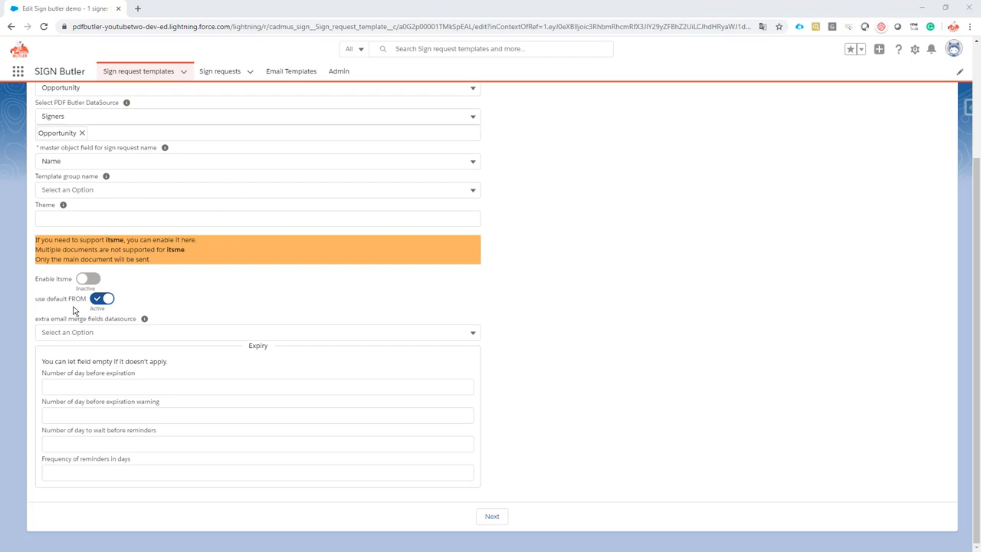
pyautogui.moveTo(67, 312)
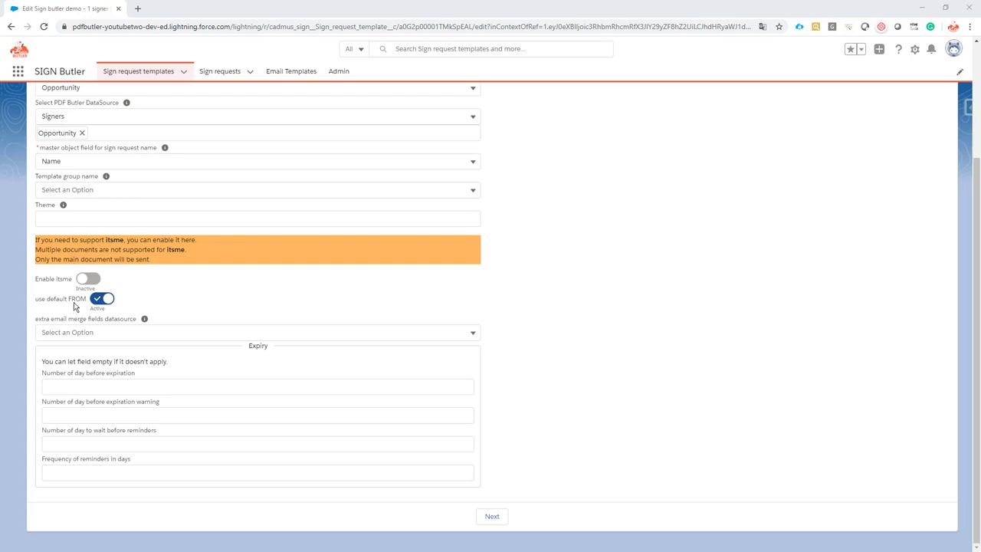
pyautogui.moveTo(86, 293)
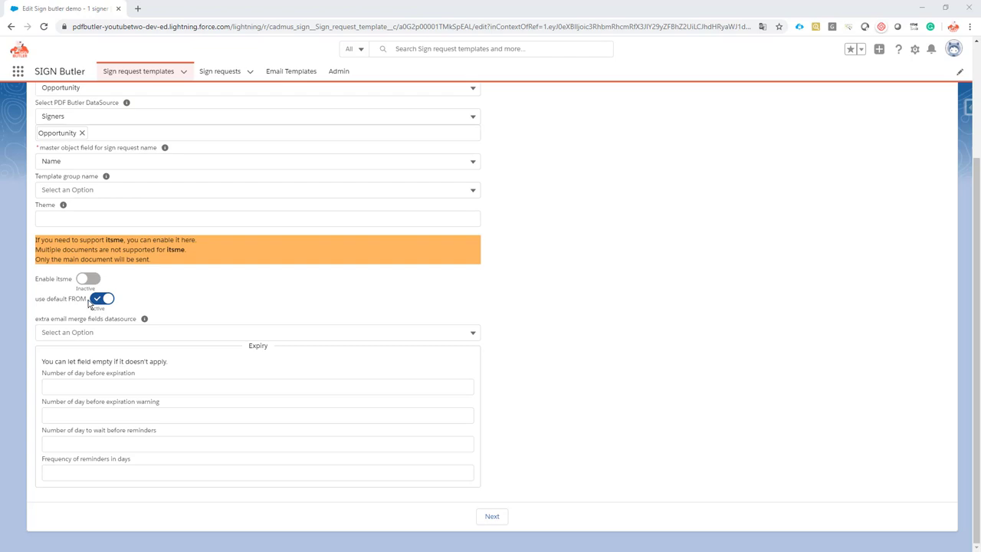
pyautogui.click(105, 297)
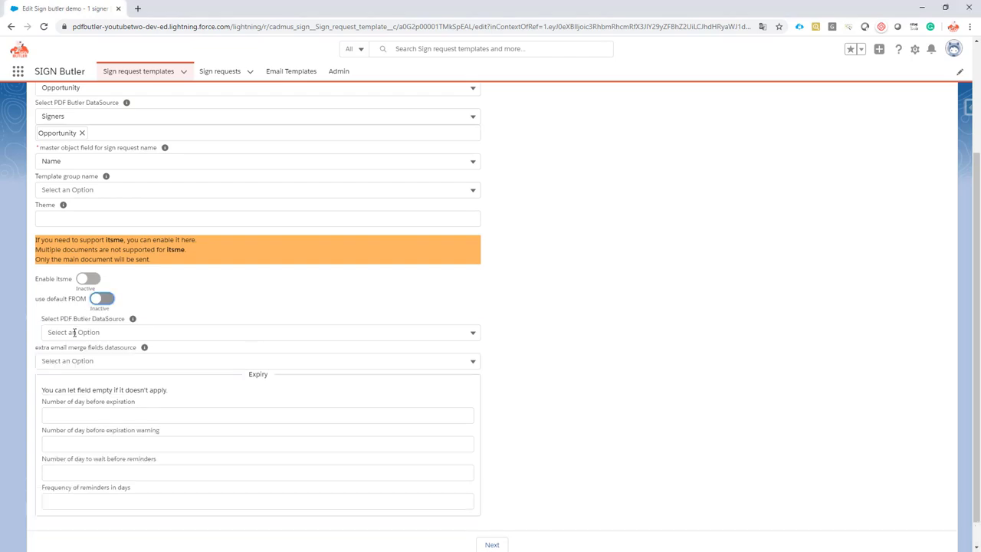
pyautogui.click(258, 331)
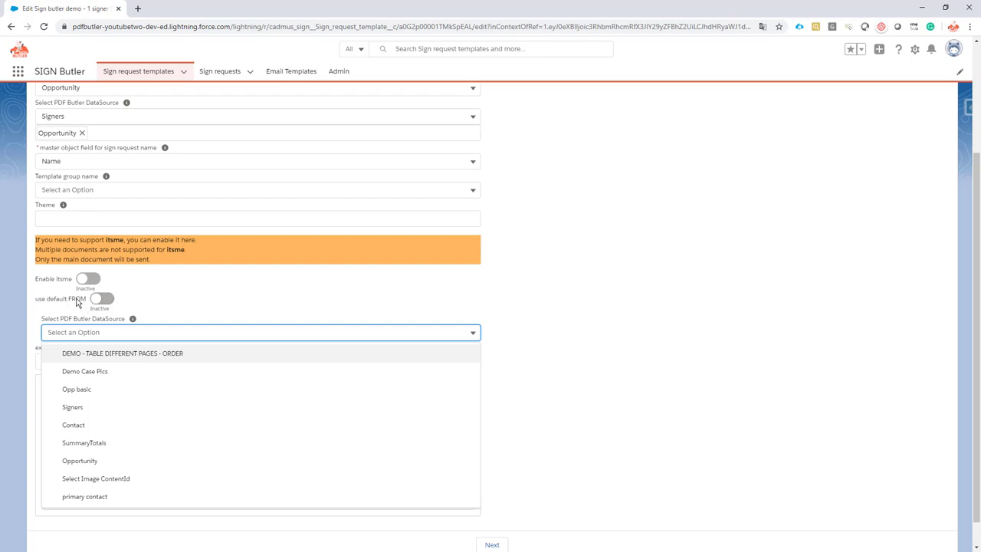
pyautogui.moveTo(89, 413)
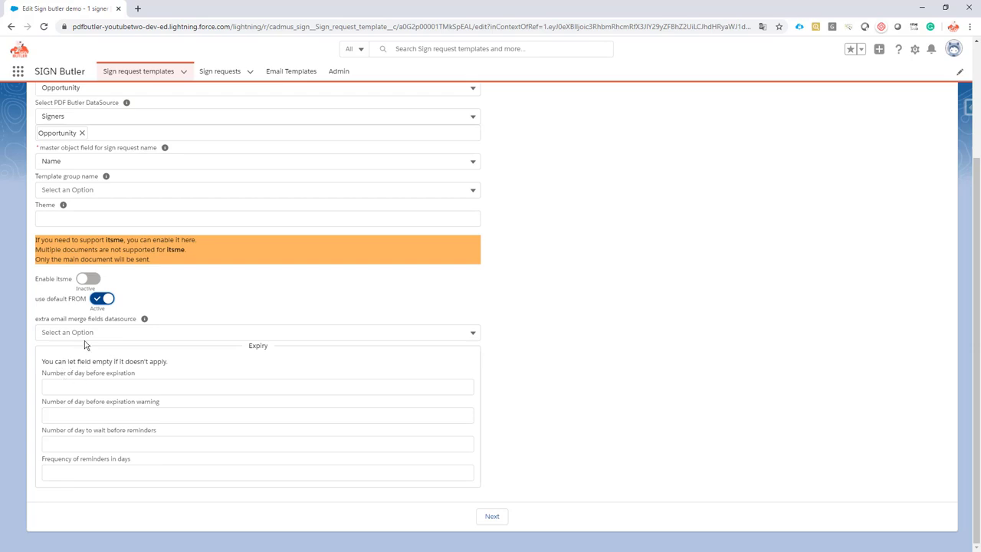
pyautogui.click(257, 331)
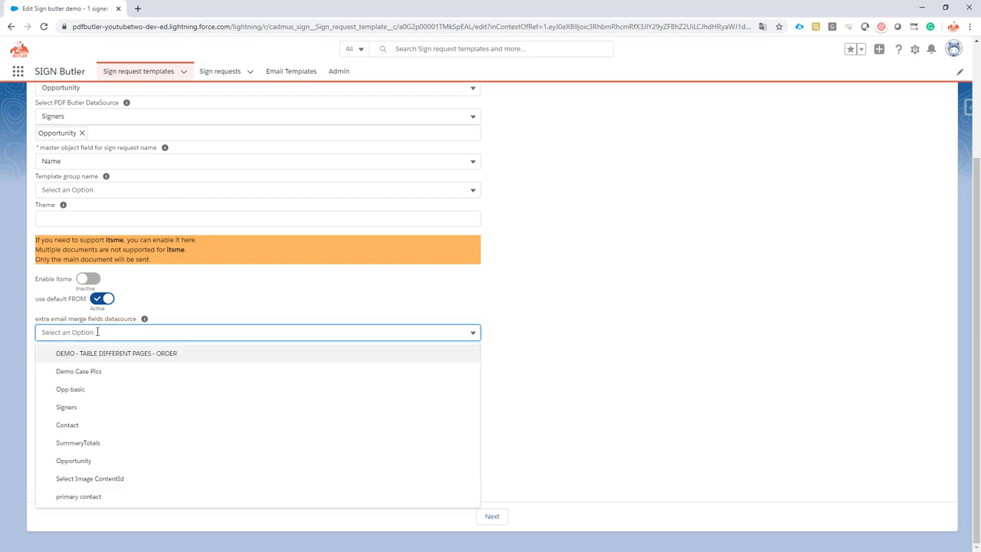
pyautogui.moveTo(299, 71)
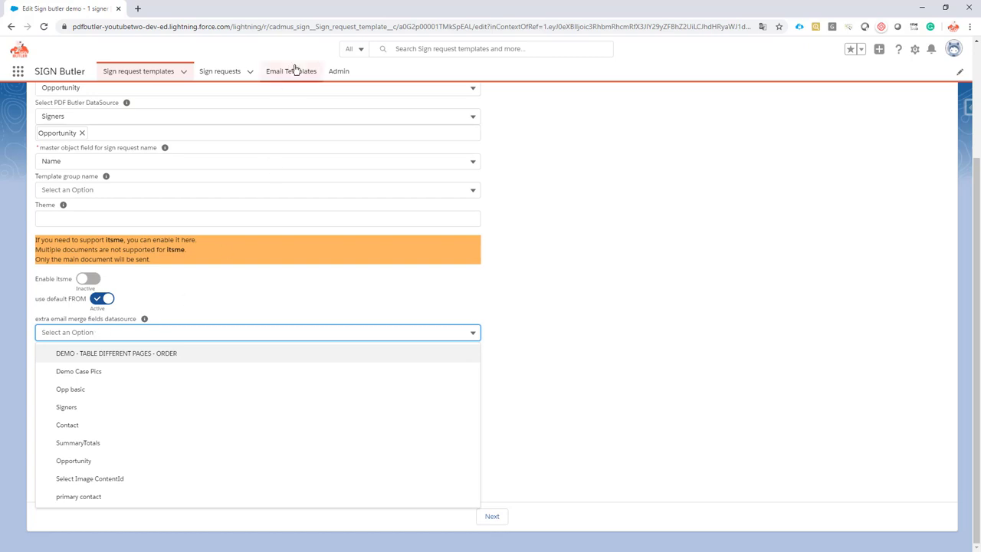
pyautogui.moveTo(291, 72)
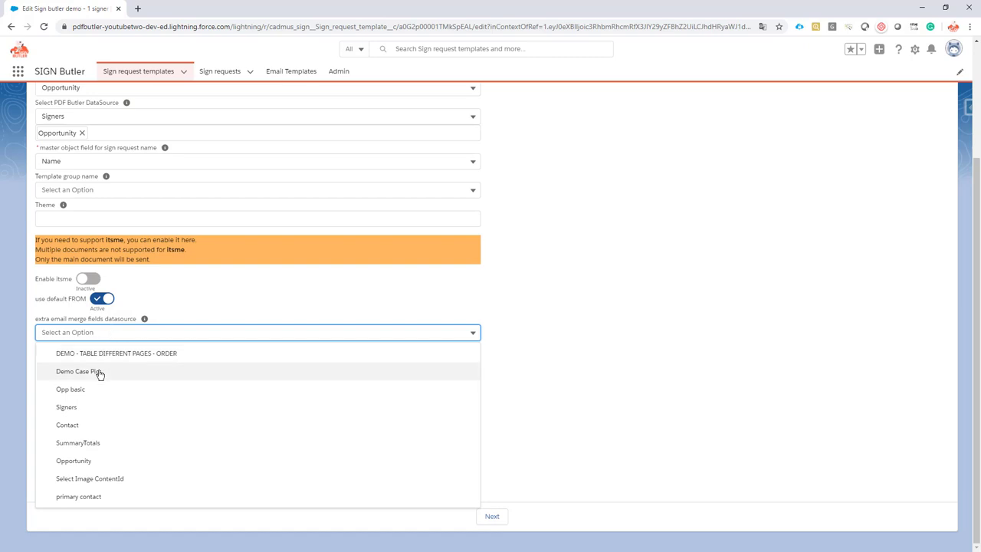
pyautogui.moveTo(92, 374)
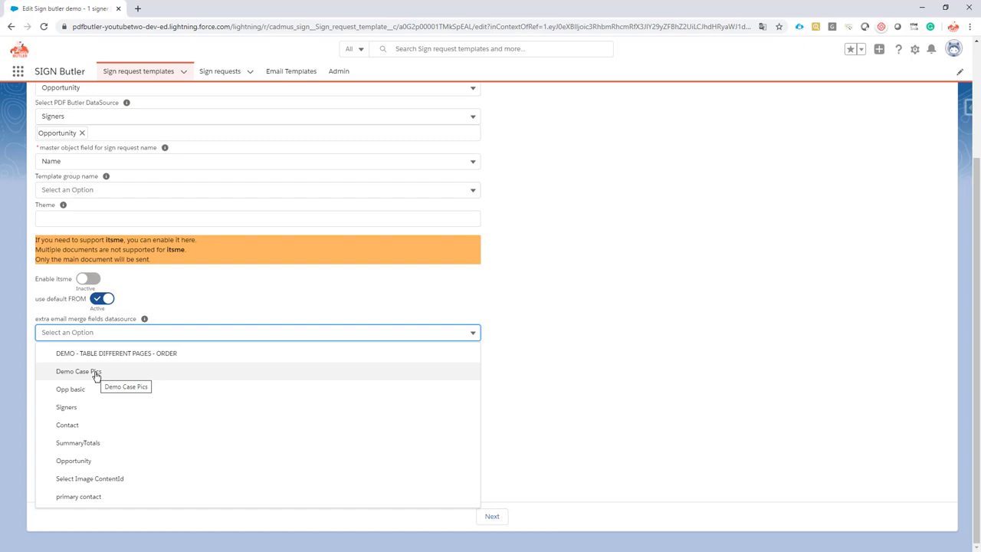
pyautogui.moveTo(299, 76)
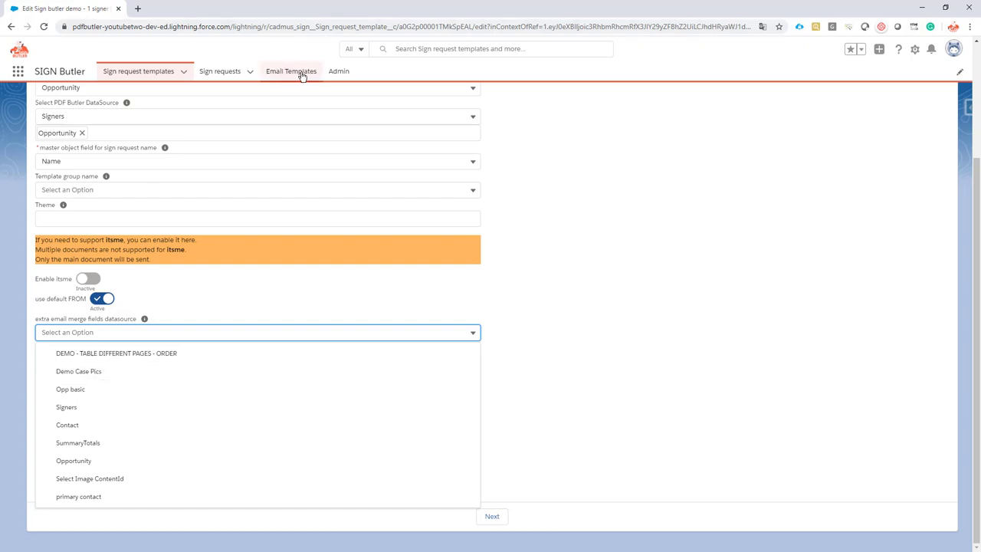
pyautogui.moveTo(301, 75)
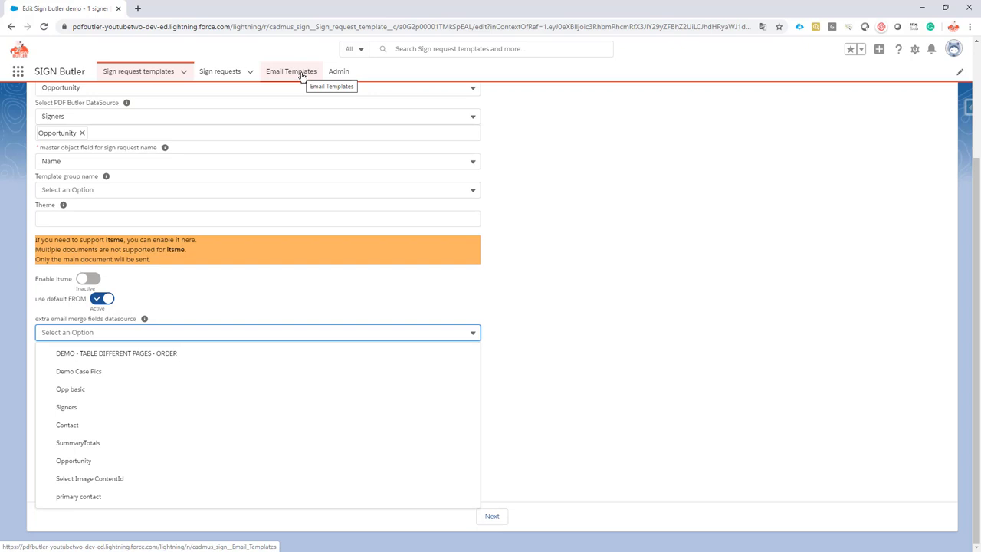
pyautogui.moveTo(381, 356)
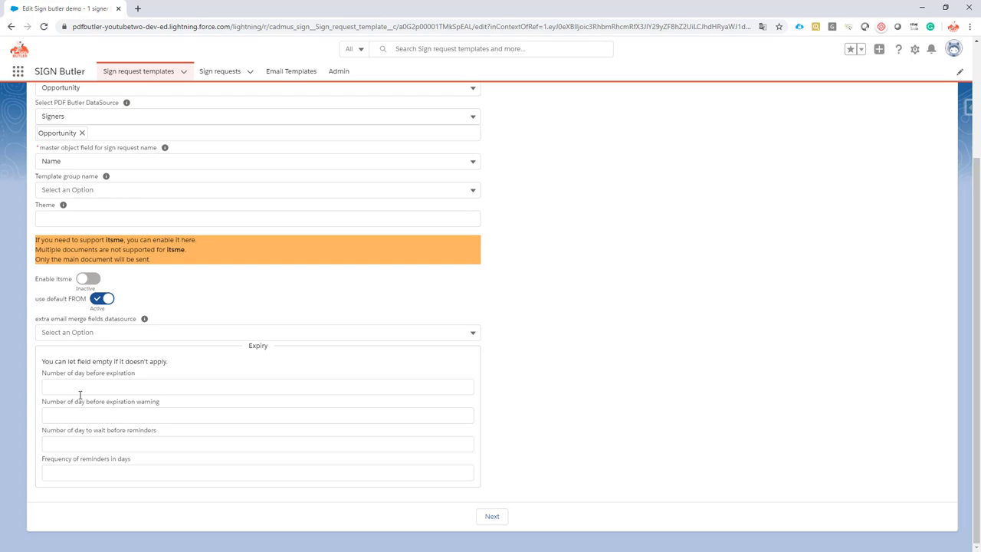
pyautogui.moveTo(254, 346)
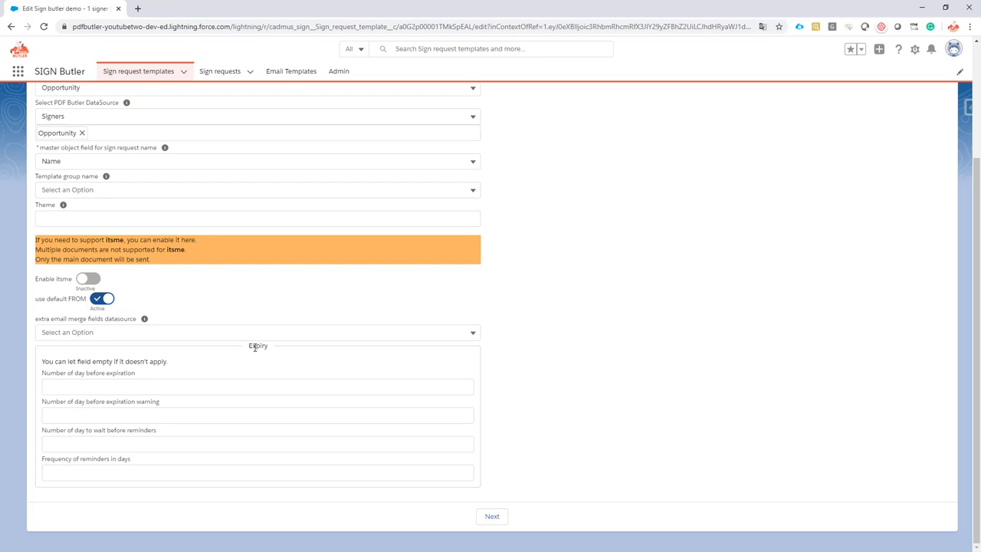
pyautogui.moveTo(793, 275)
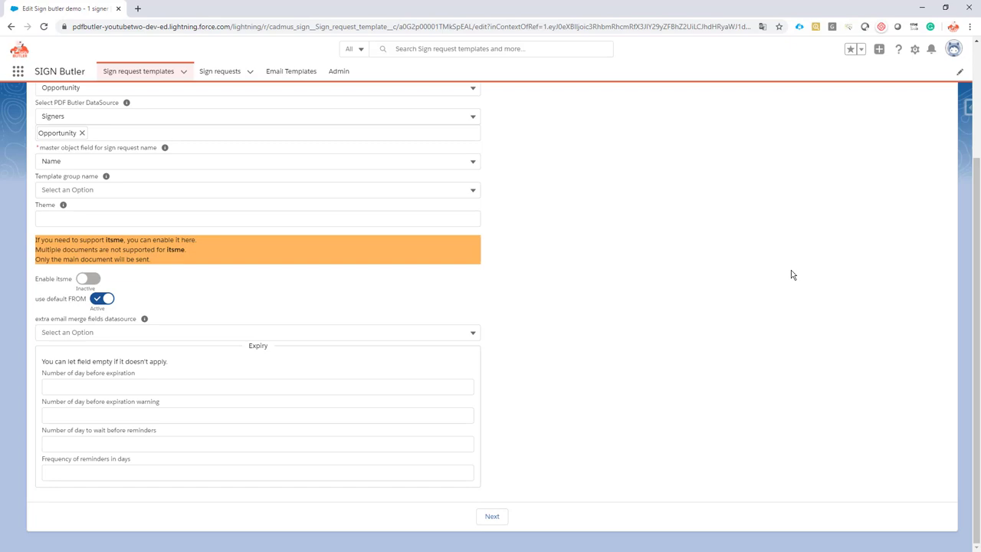
# Step: Set expiry to 30 days, warning 5 days before, reminders after 10 days every 5 days
pyautogui.click(252, 385)
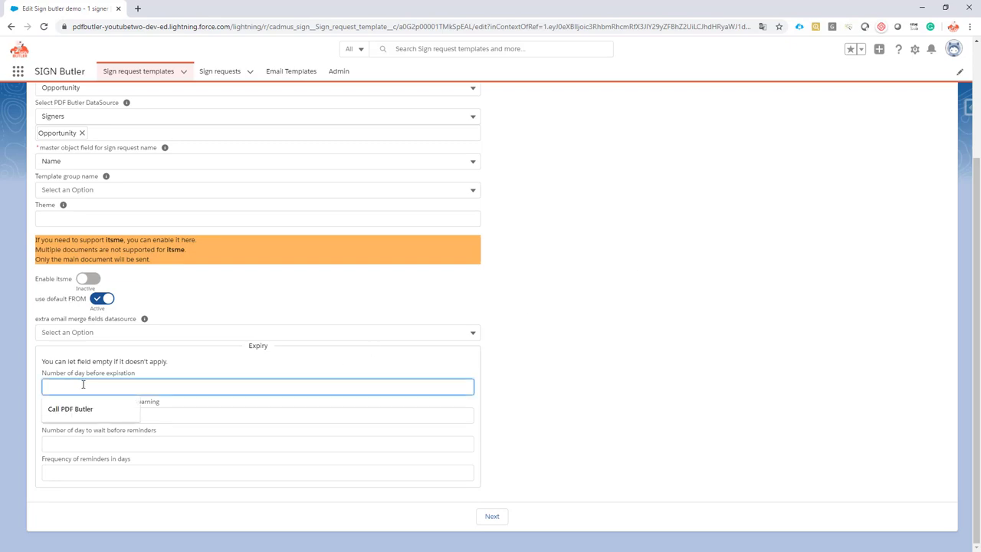
pyautogui.write('3')
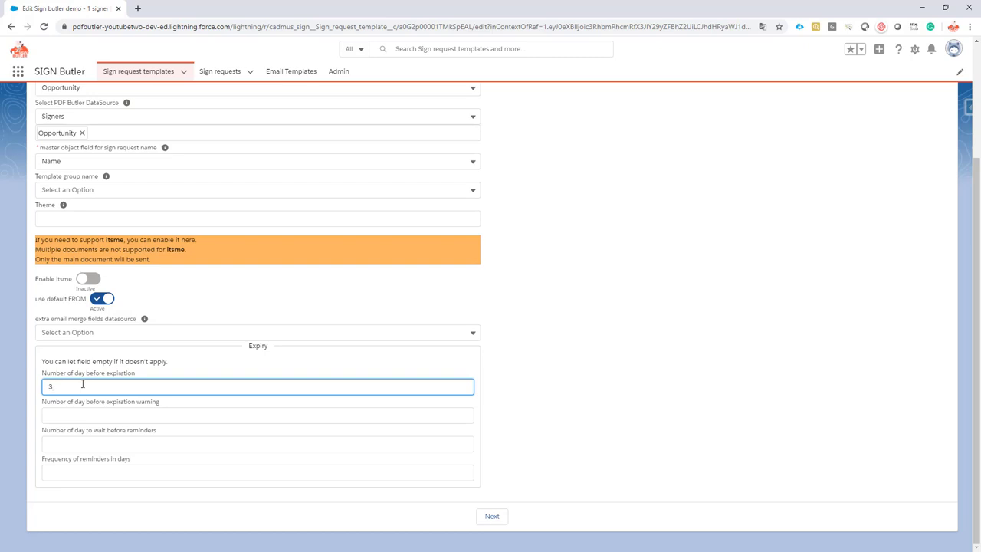
pyautogui.write('0')
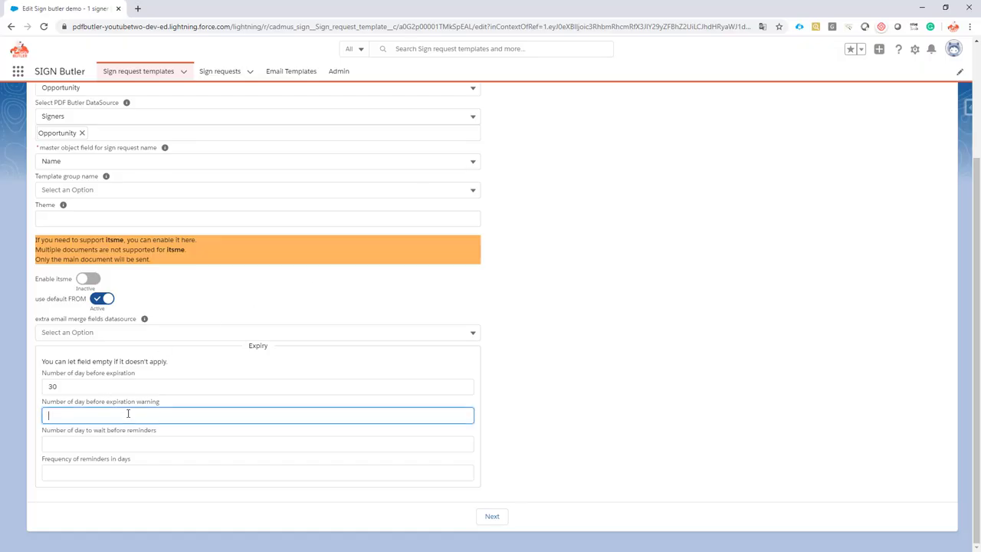
pyautogui.write('5')
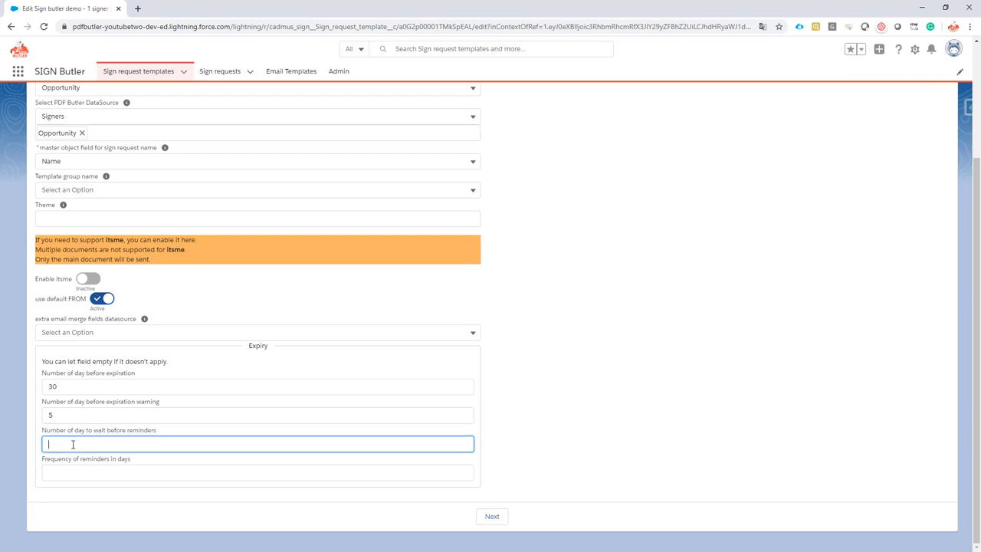
pyautogui.moveTo(202, 386)
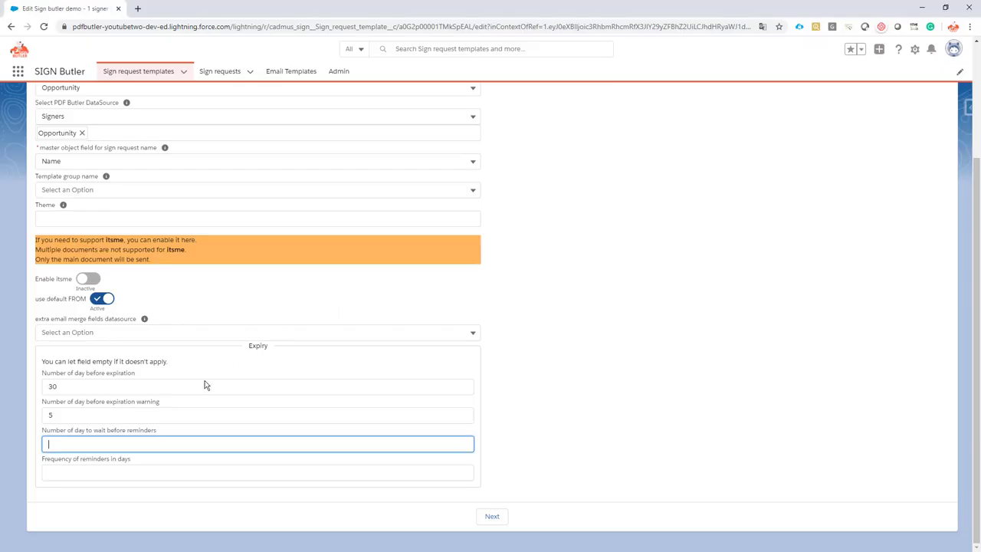
pyautogui.write('10')
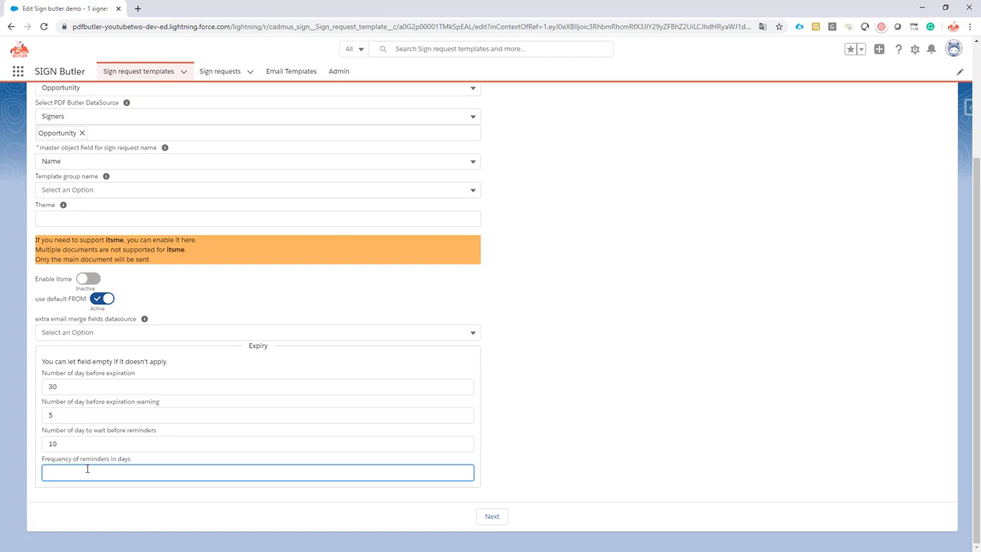
pyautogui.write('5')
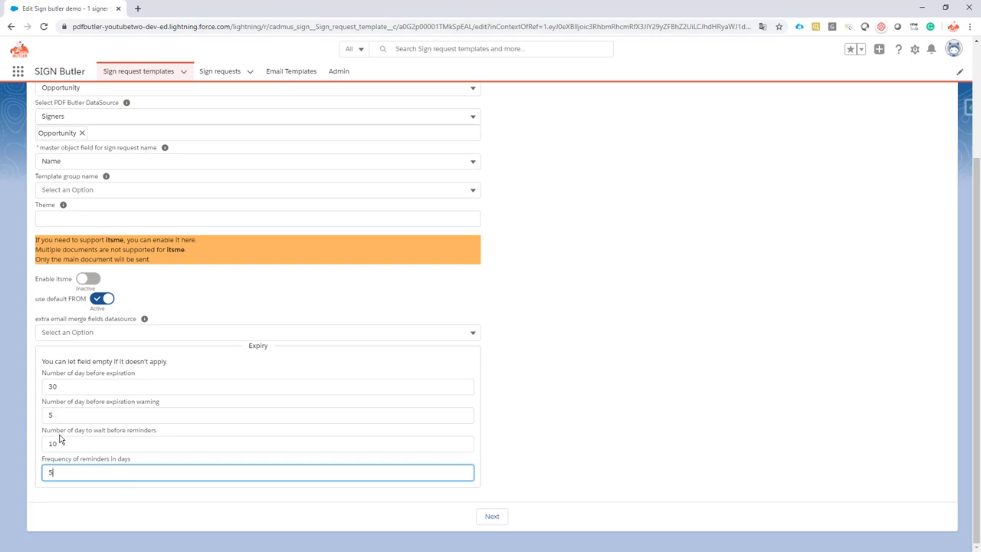
pyautogui.moveTo(147, 408)
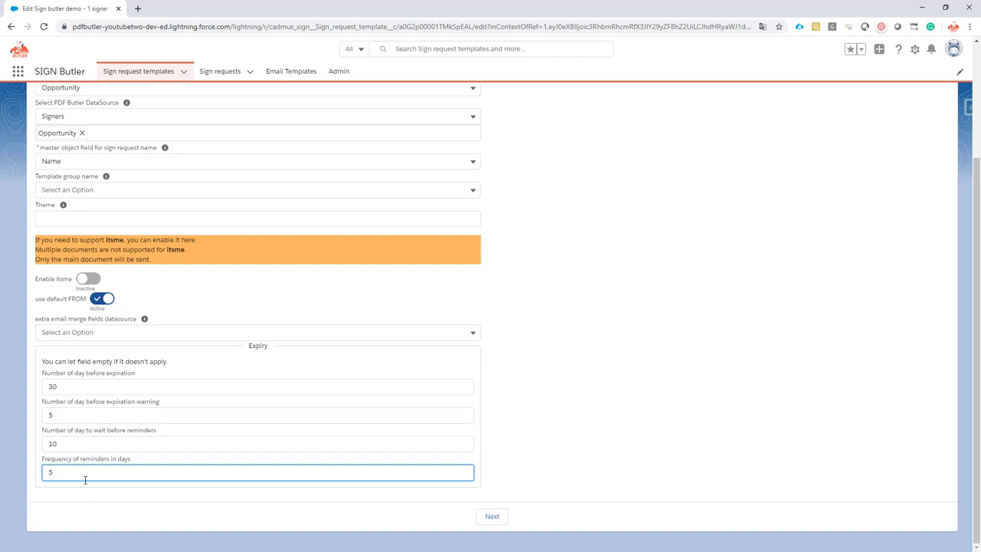
pyautogui.moveTo(218, 287)
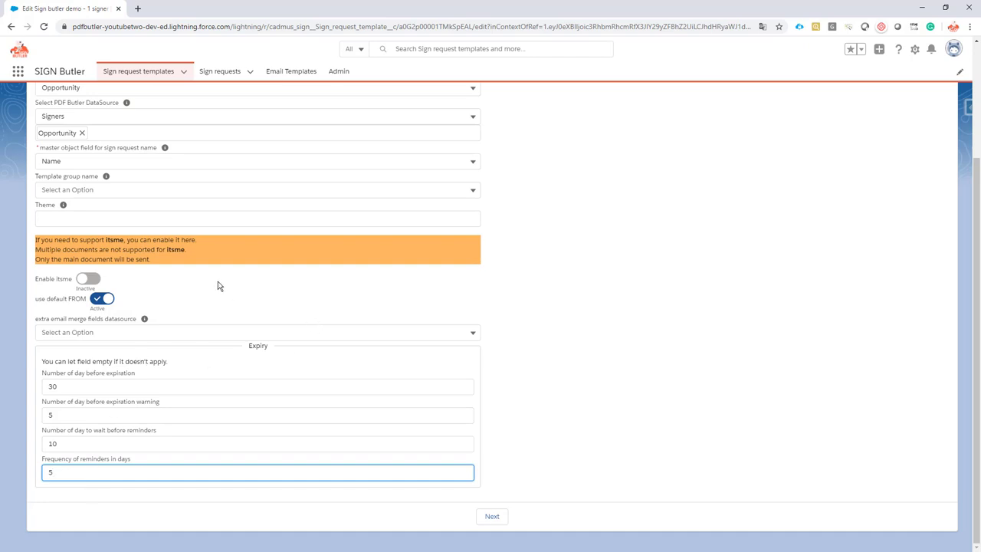
pyautogui.moveTo(549, 484)
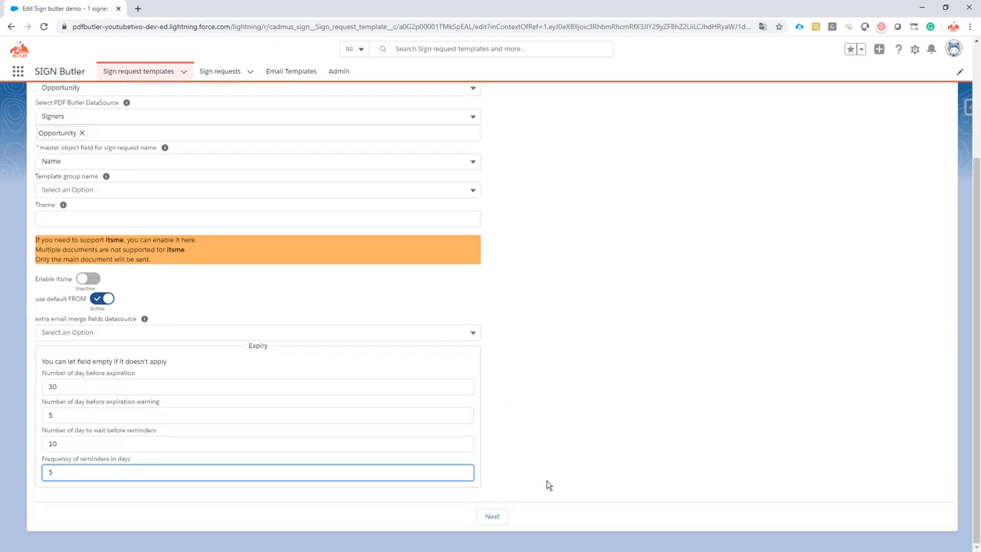
# Step: Return to the templates list and reopen 'Sign butler demo - 1 signer' in edit mode
pyautogui.click(492, 515)
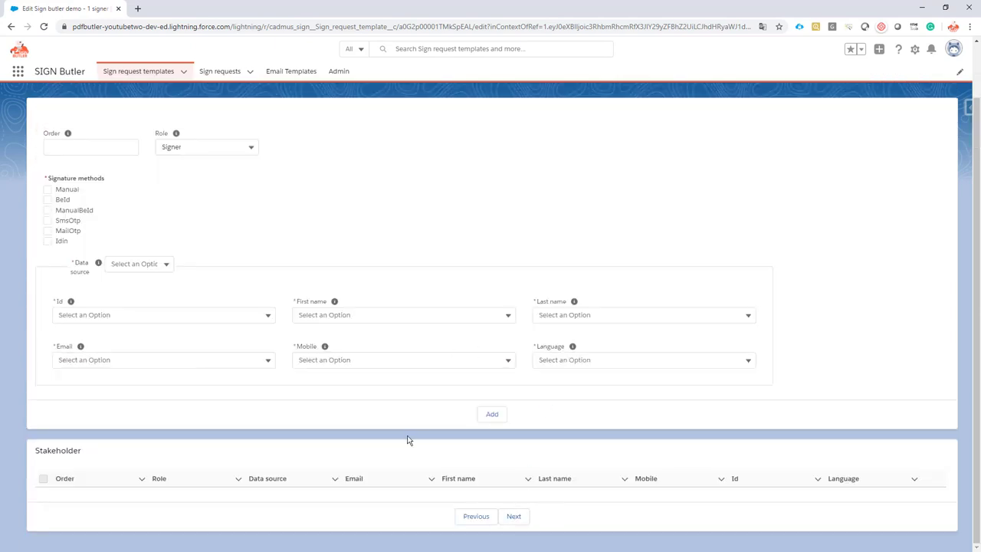
pyautogui.moveTo(231, 291)
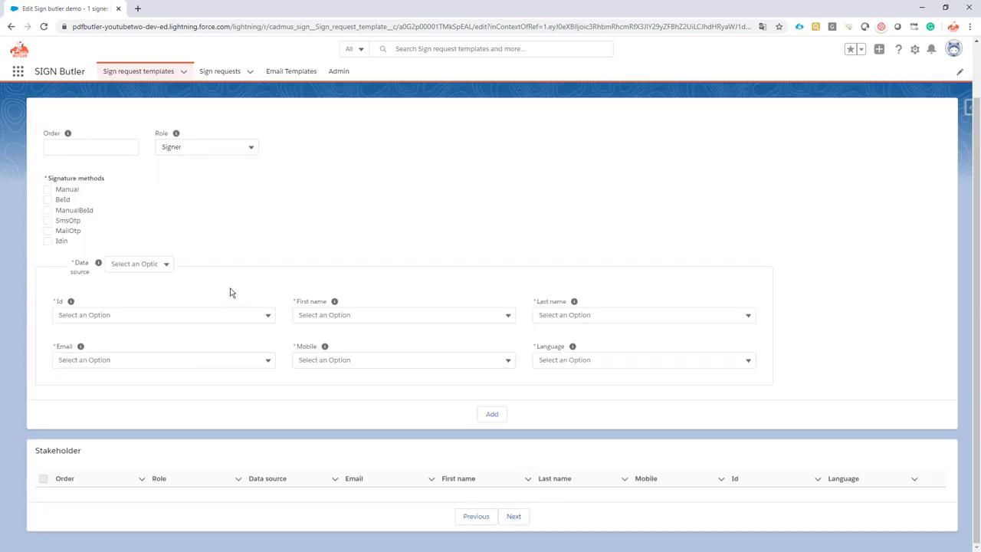
pyautogui.moveTo(515, 515)
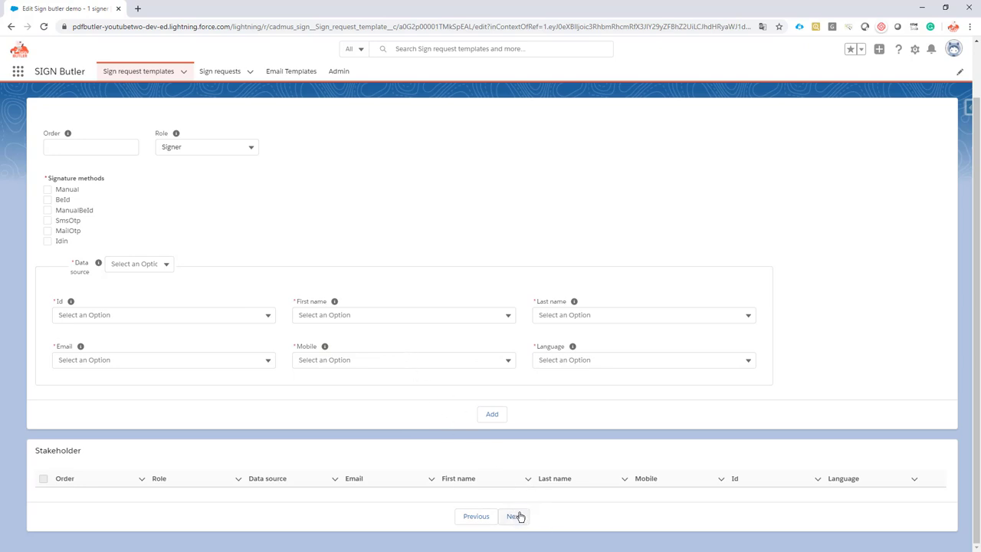
pyautogui.moveTo(116, 135)
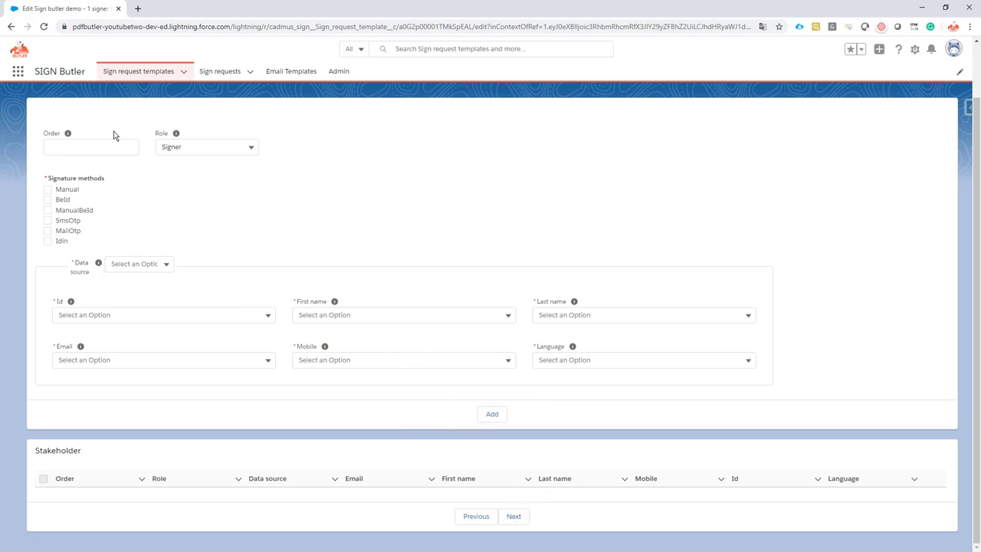
pyautogui.click(140, 264)
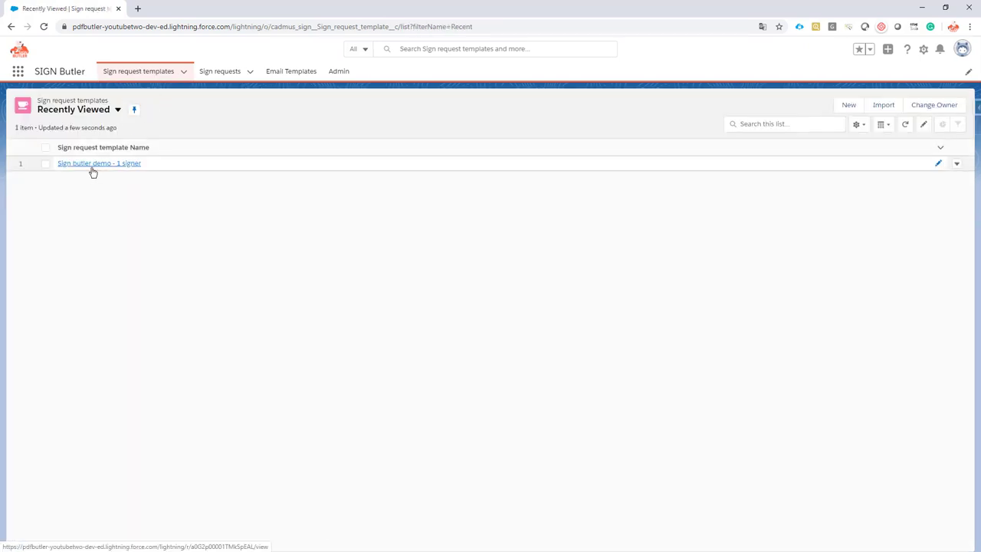
pyautogui.click(99, 163)
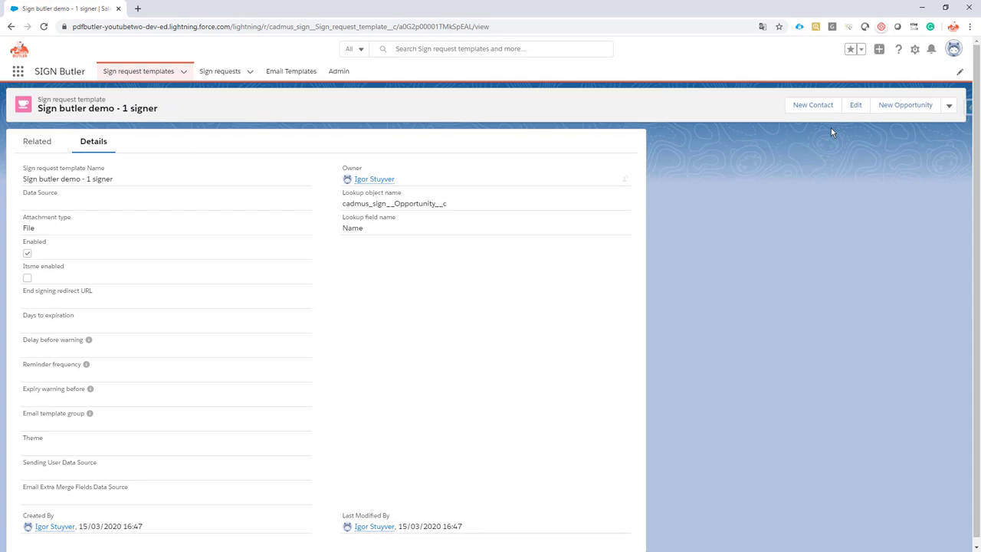
pyautogui.click(855, 104)
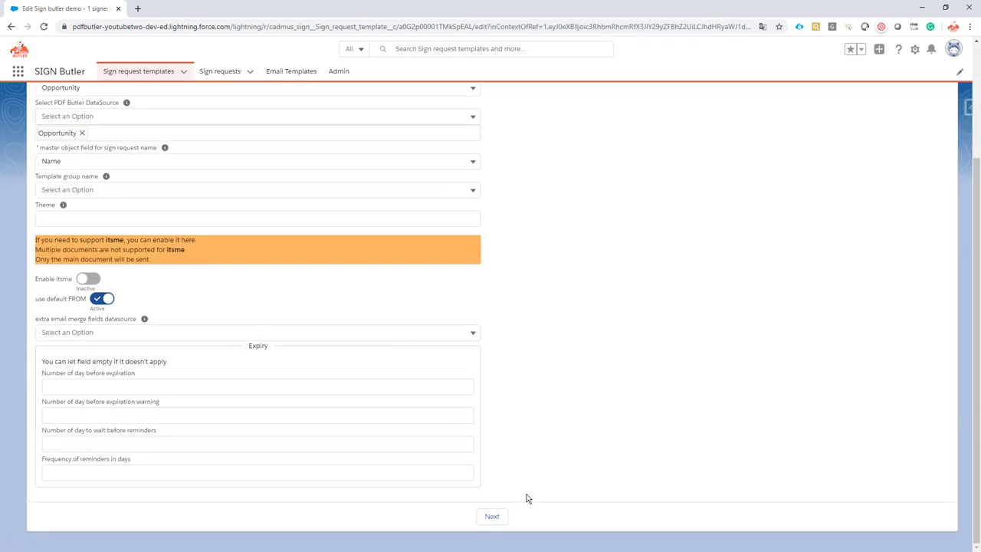
# Step: Edit the Opportunity signer stakeholder to also sign via SmsOtp, save it, and continue to file mapping
pyautogui.click(492, 515)
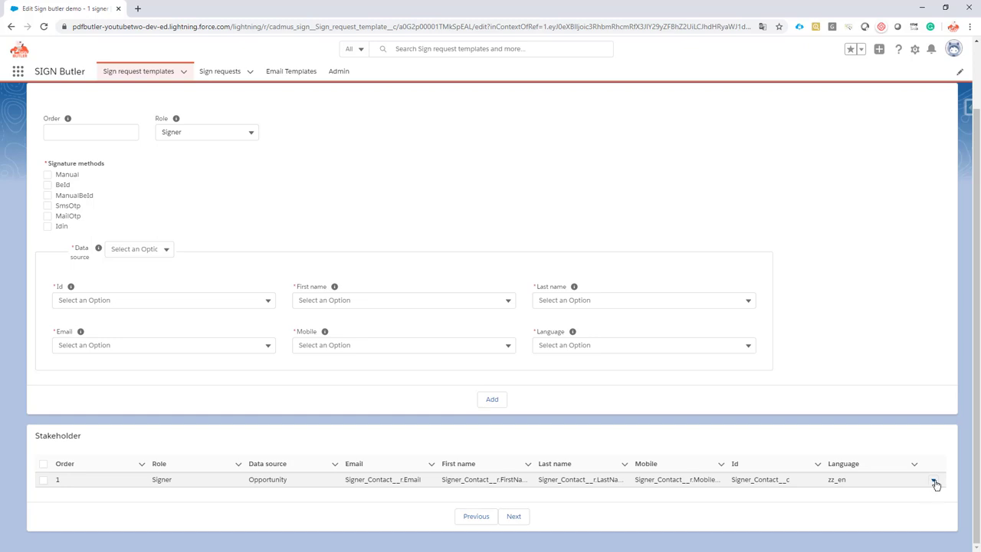
pyautogui.click(935, 481)
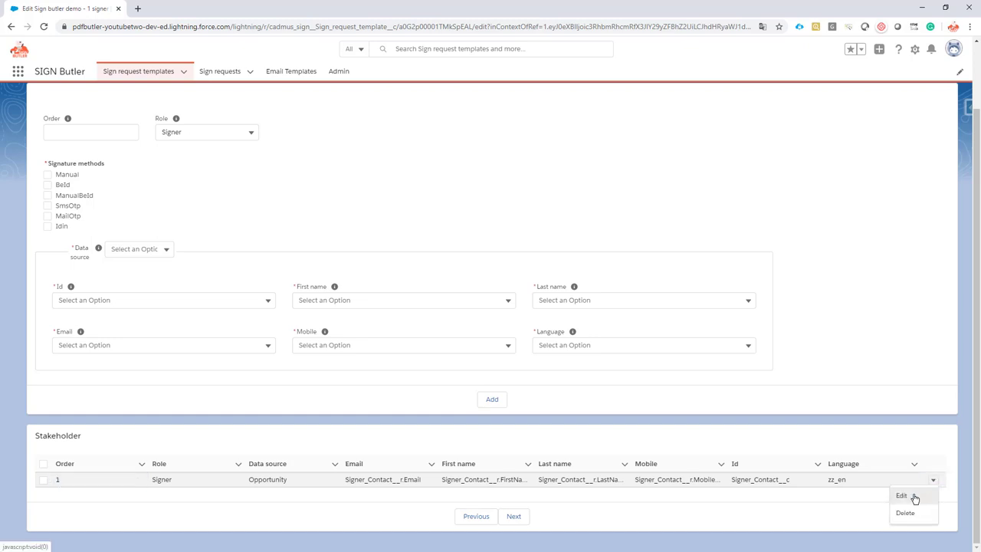
pyautogui.click(900, 496)
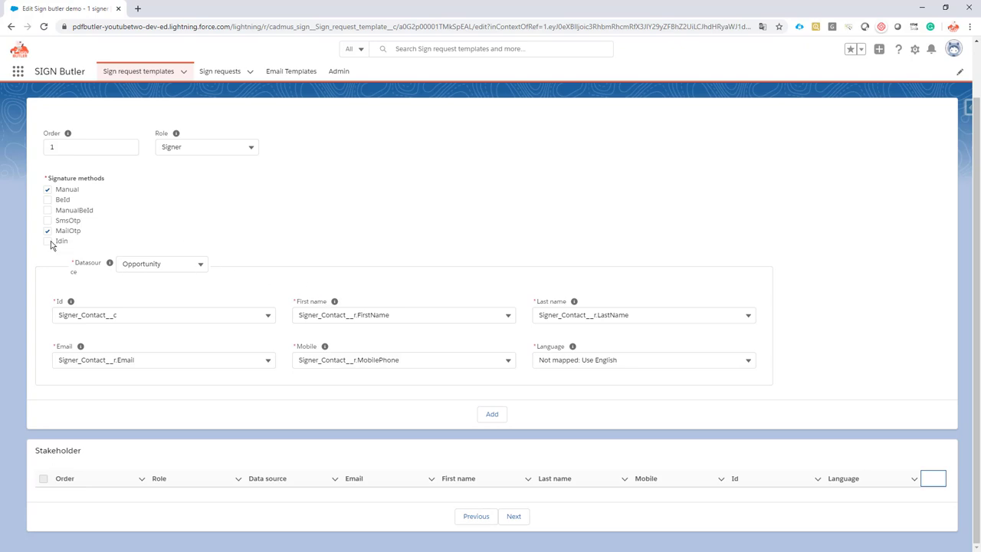
pyautogui.click(47, 221)
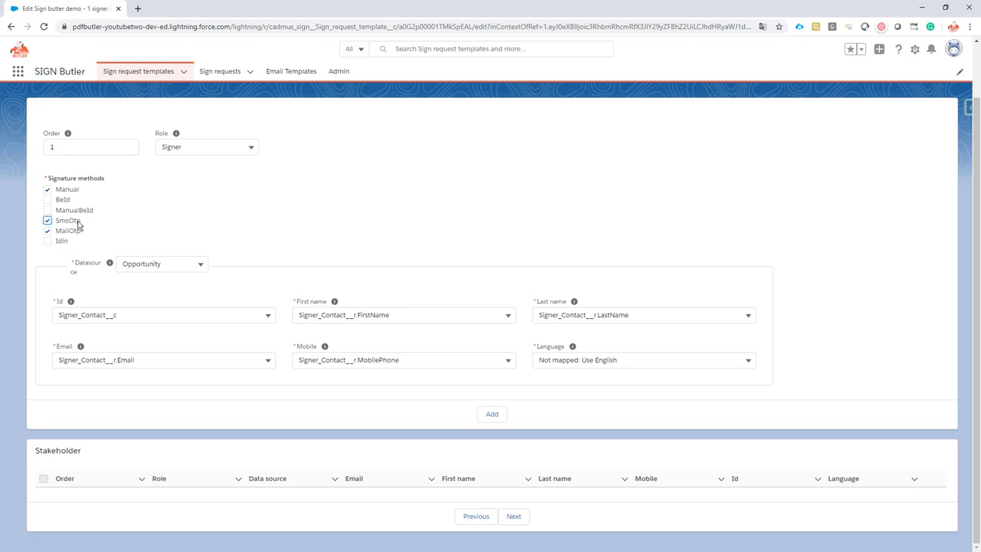
pyautogui.click(48, 230)
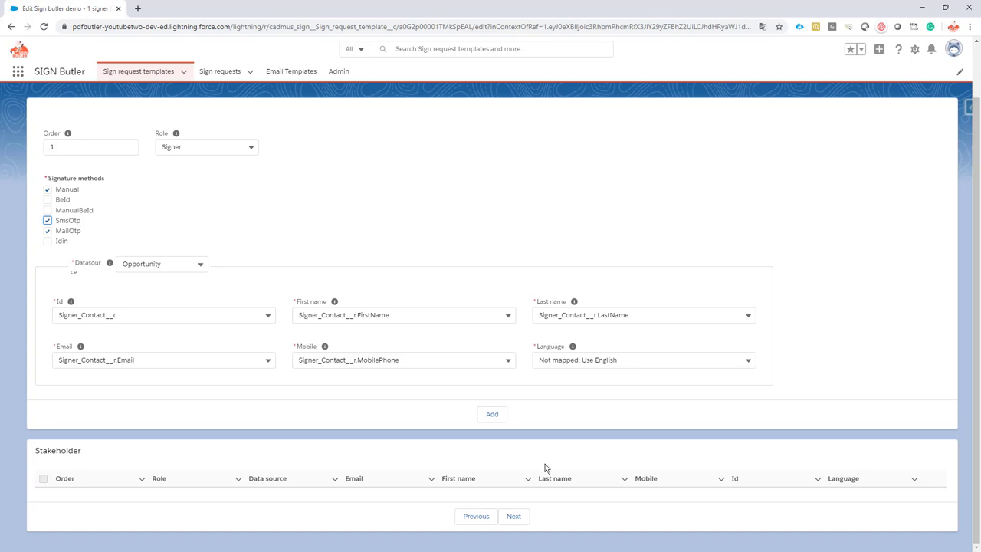
pyautogui.click(490, 398)
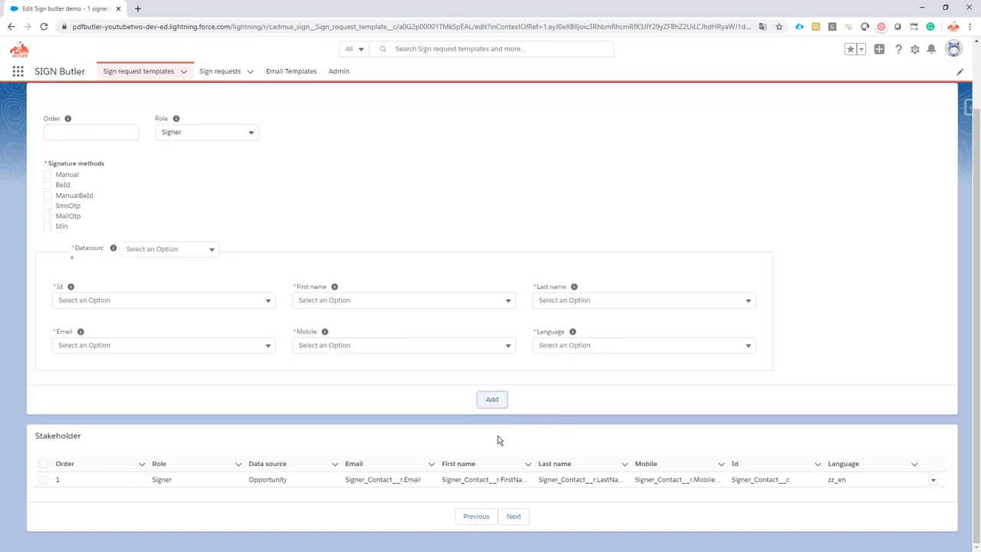
pyautogui.click(513, 515)
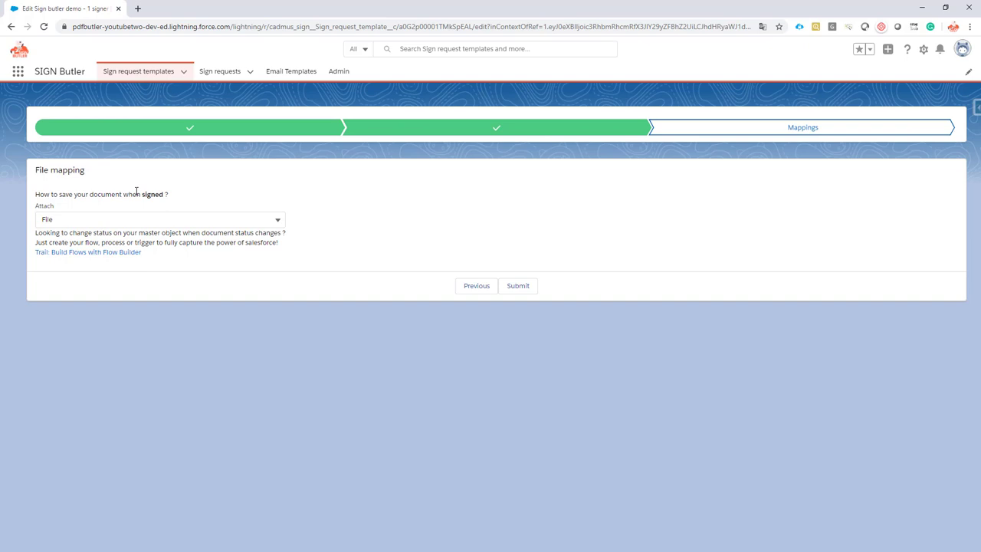
pyautogui.moveTo(176, 219)
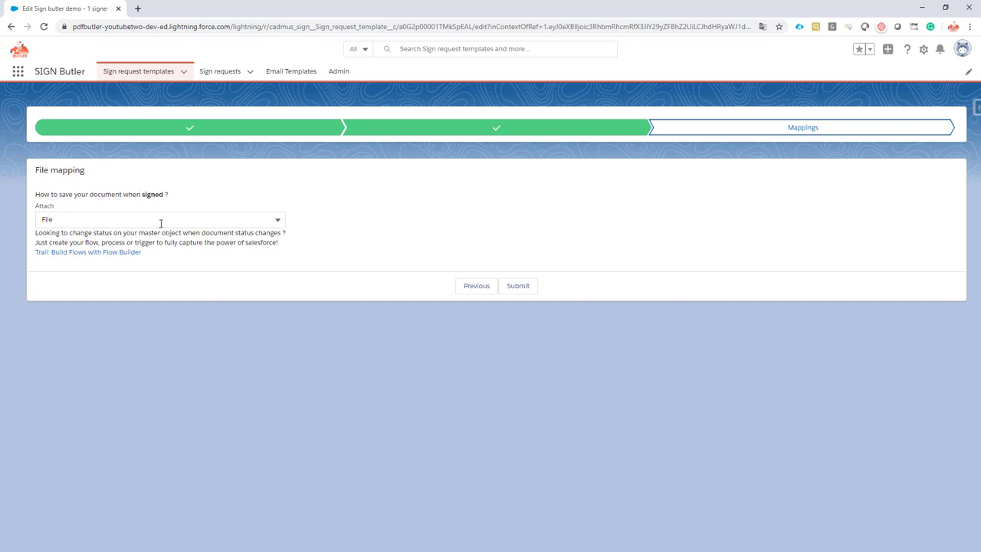
# Step: List the save-as choices for the signed document (File, Attachment, overwrite, add version, None)
pyautogui.click(156, 219)
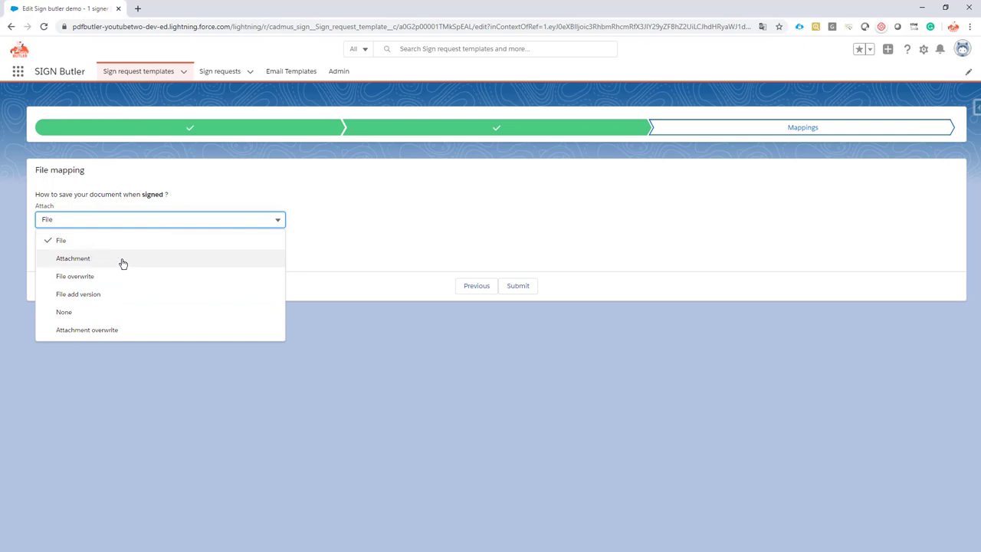
pyautogui.moveTo(75, 276)
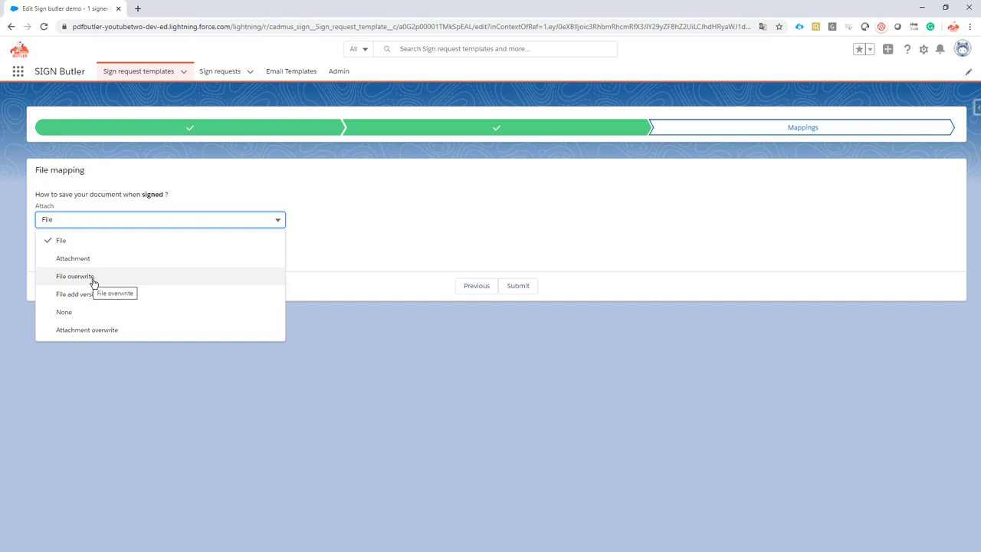
pyautogui.moveTo(104, 275)
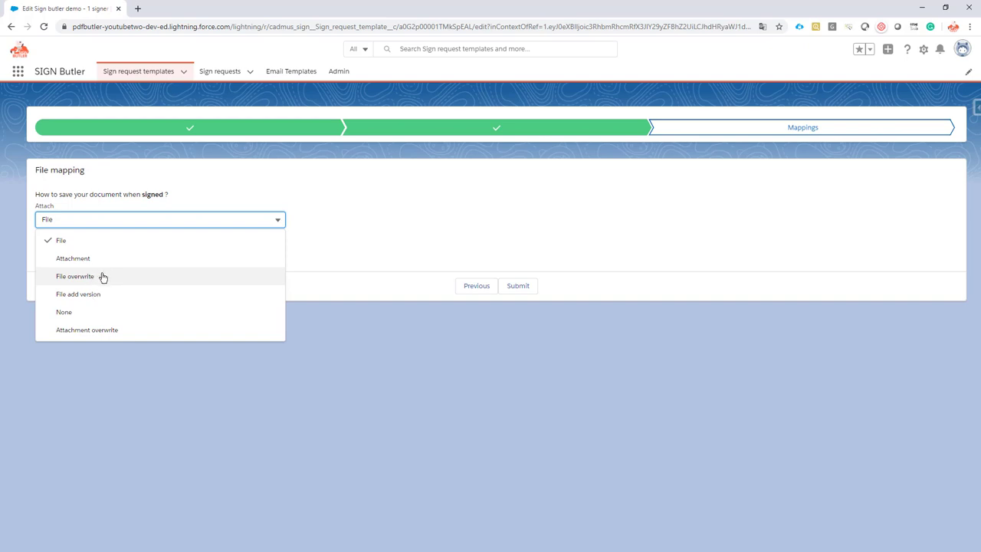
pyautogui.moveTo(105, 276)
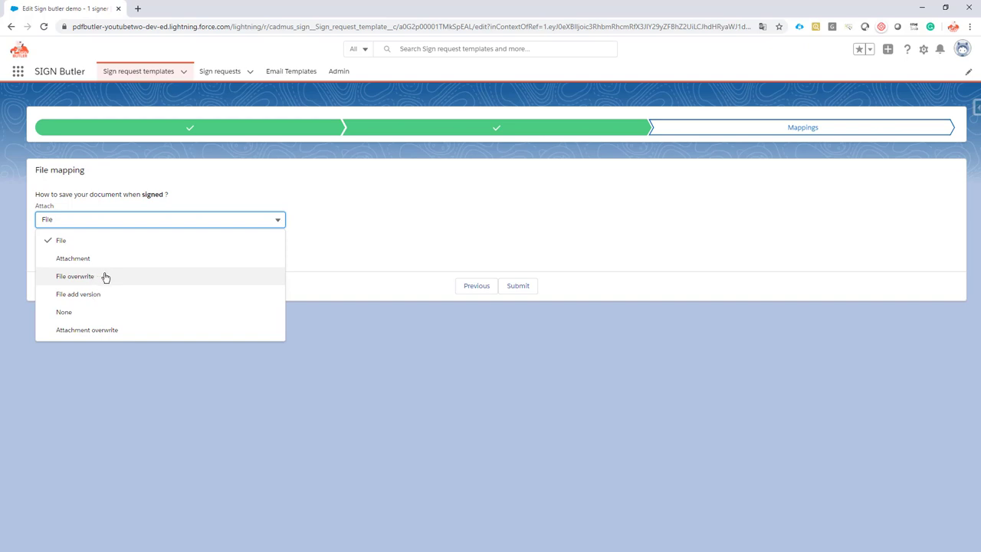
pyautogui.moveTo(95, 294)
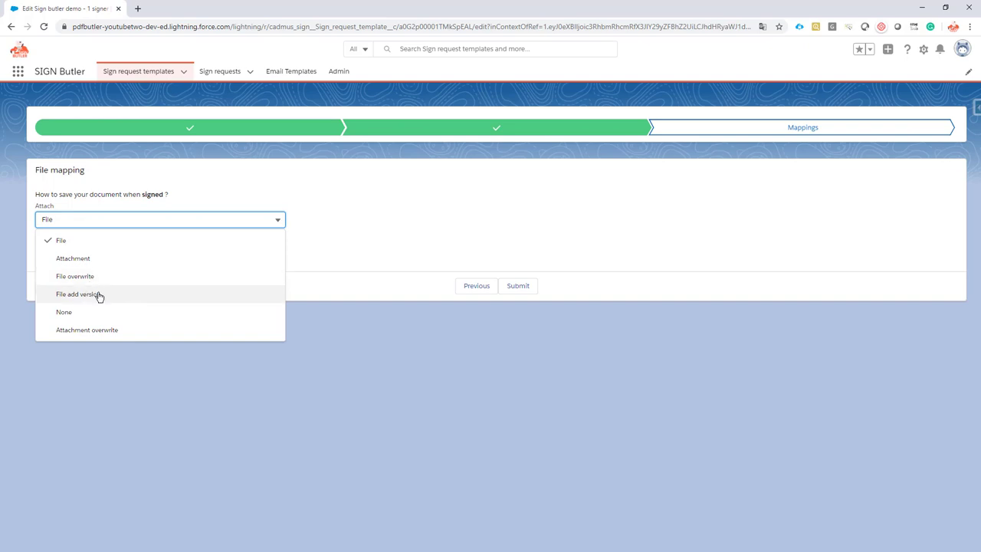
pyautogui.moveTo(119, 296)
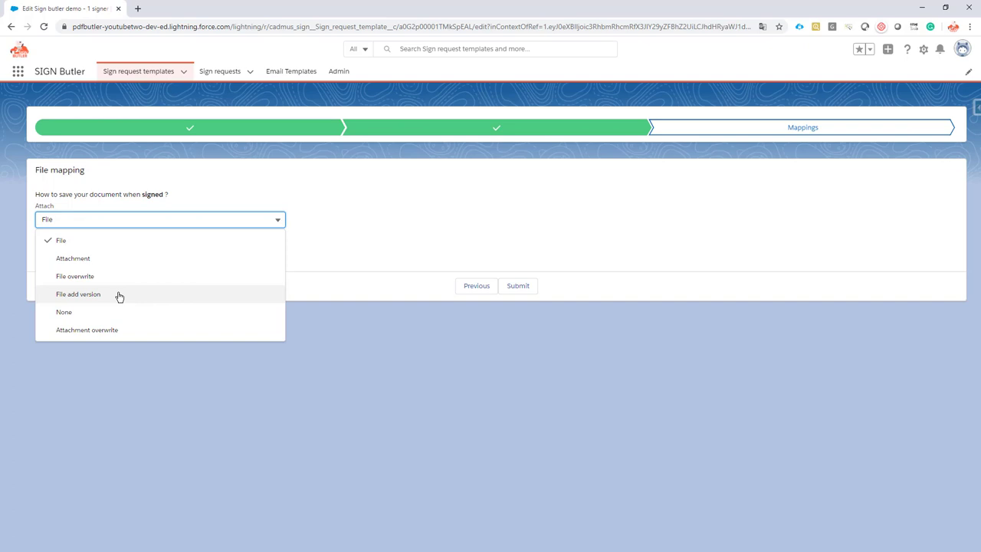
pyautogui.moveTo(104, 294)
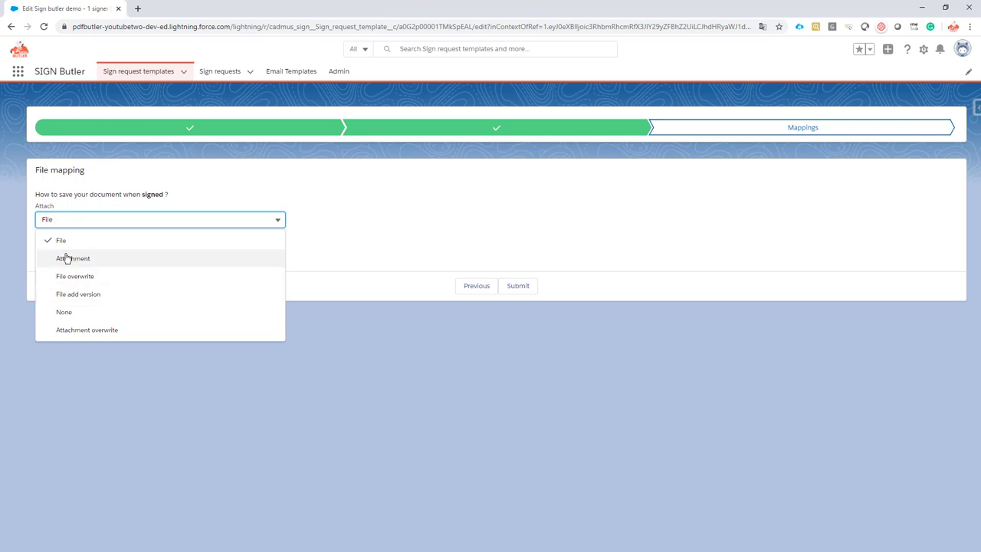
pyautogui.moveTo(76, 244)
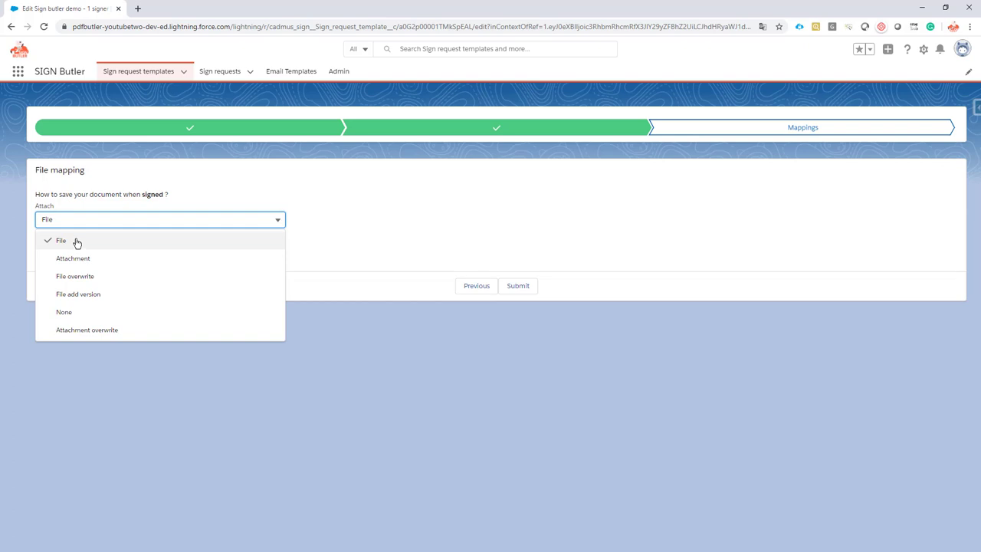
pyautogui.moveTo(163, 245)
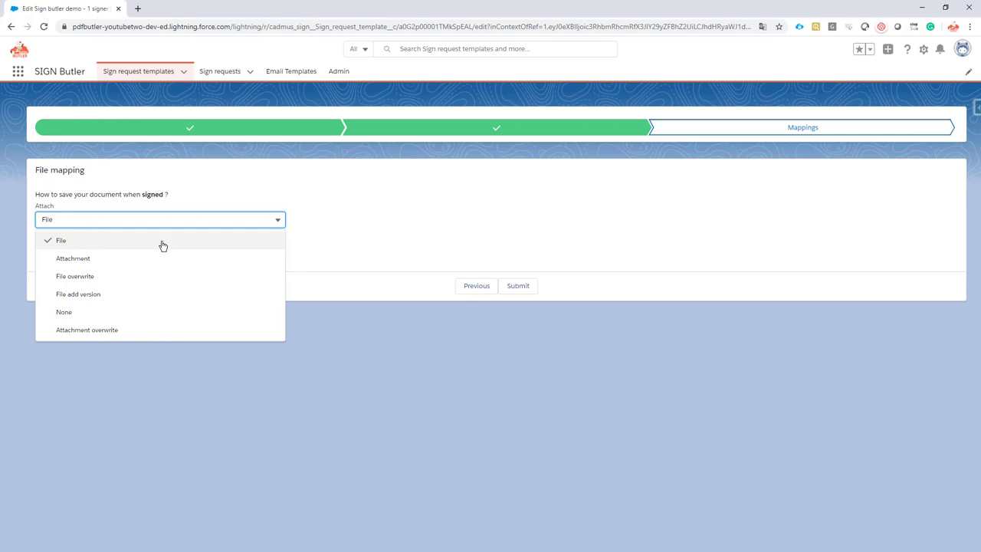